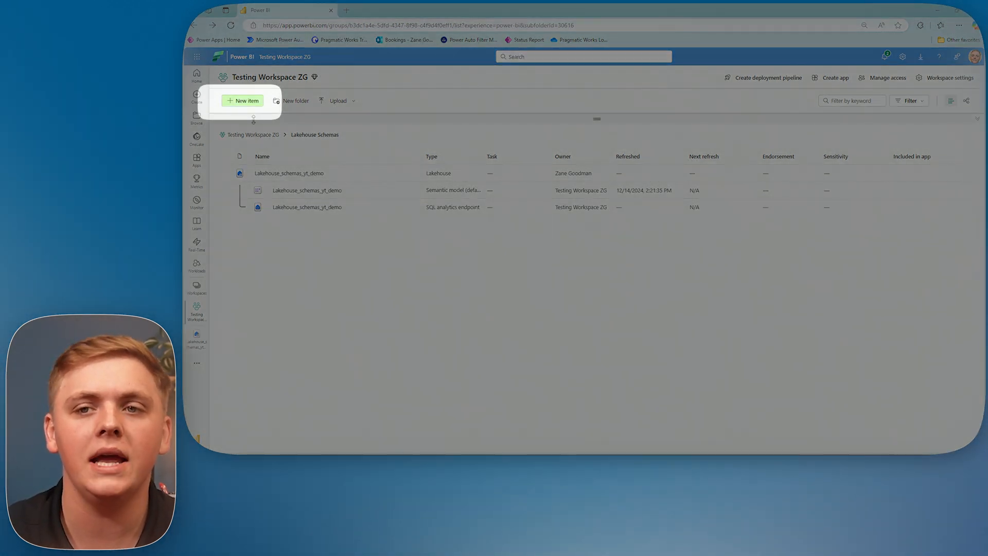
Start creating a new lakehouse from the New item gallery, then abandon it.
left_click(244, 101)
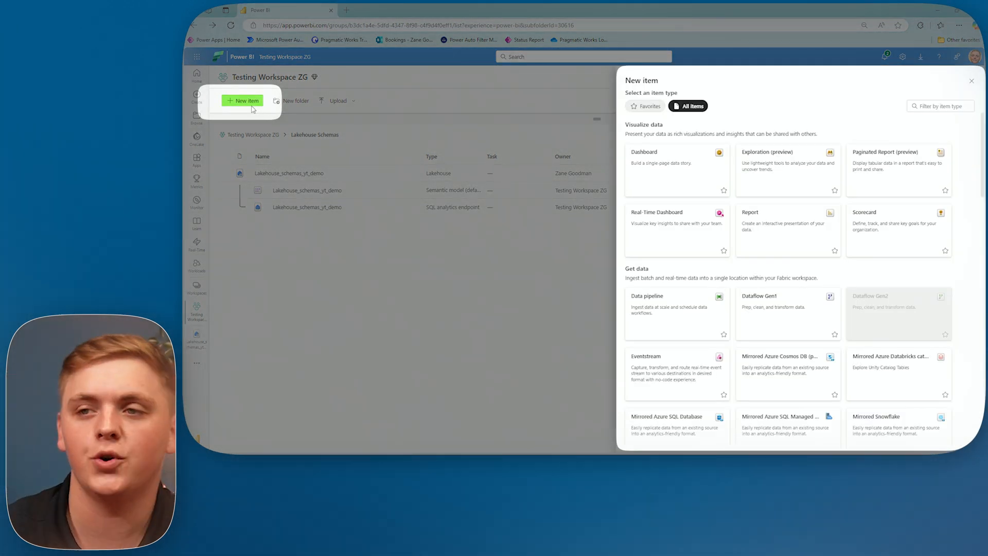
mouse_move(366, 275)
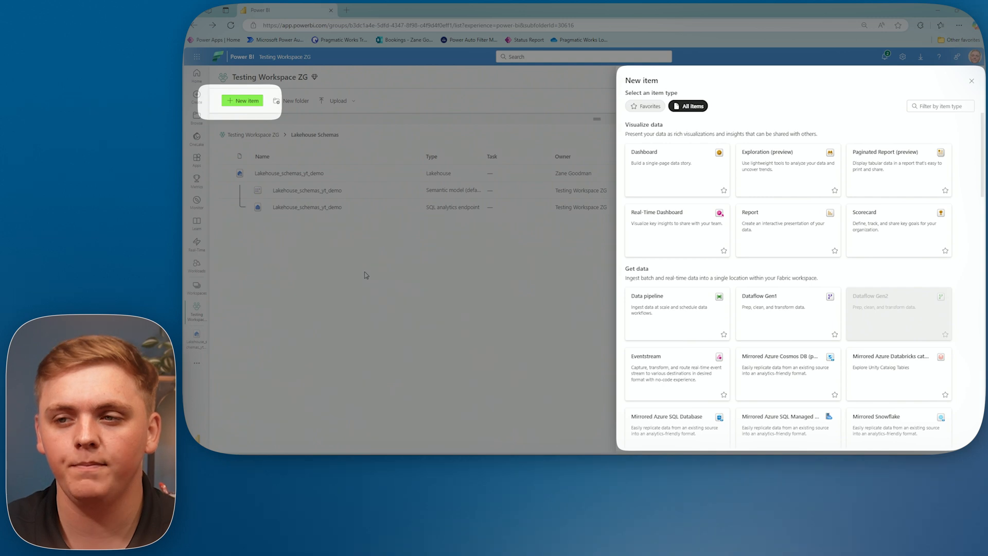
scroll("down", 3)
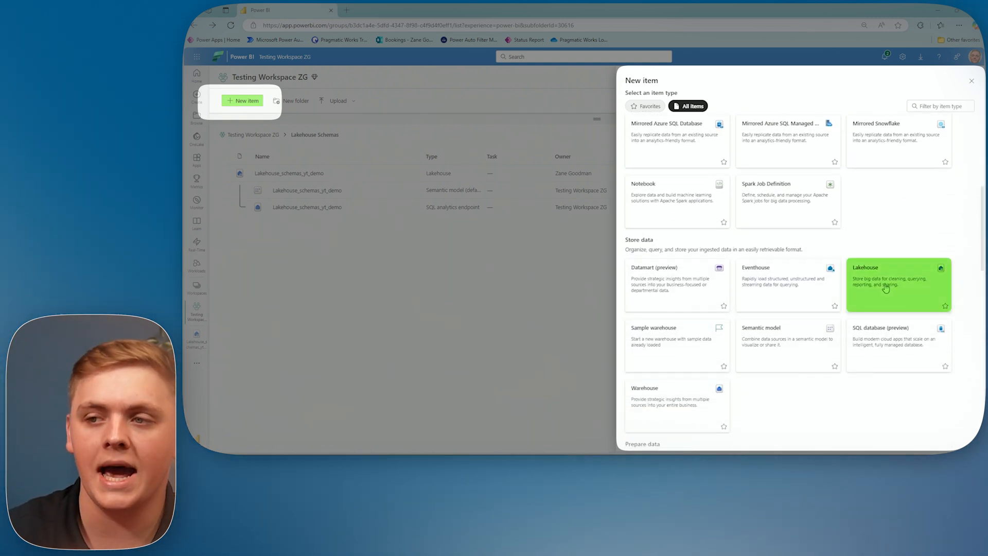
left_click(885, 284)
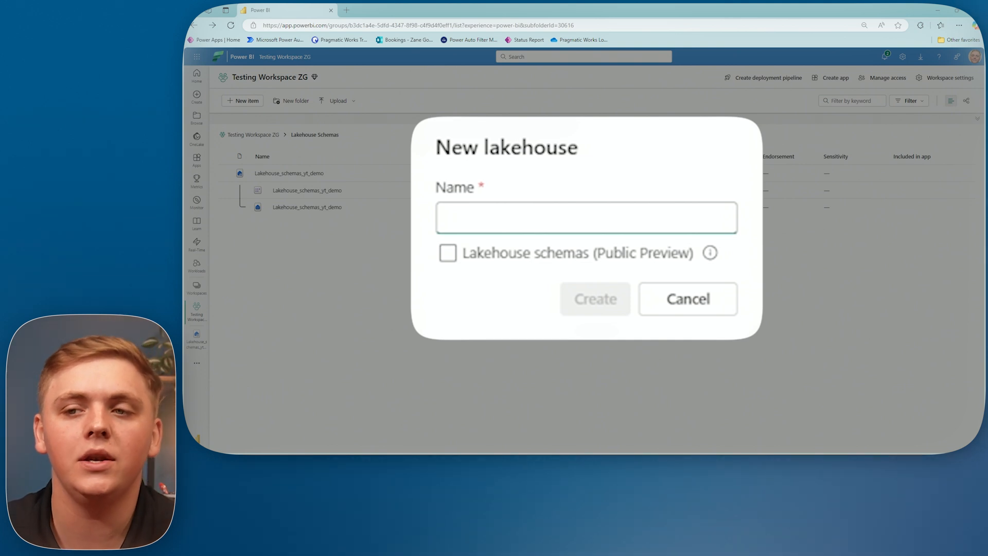
left_click(587, 218)
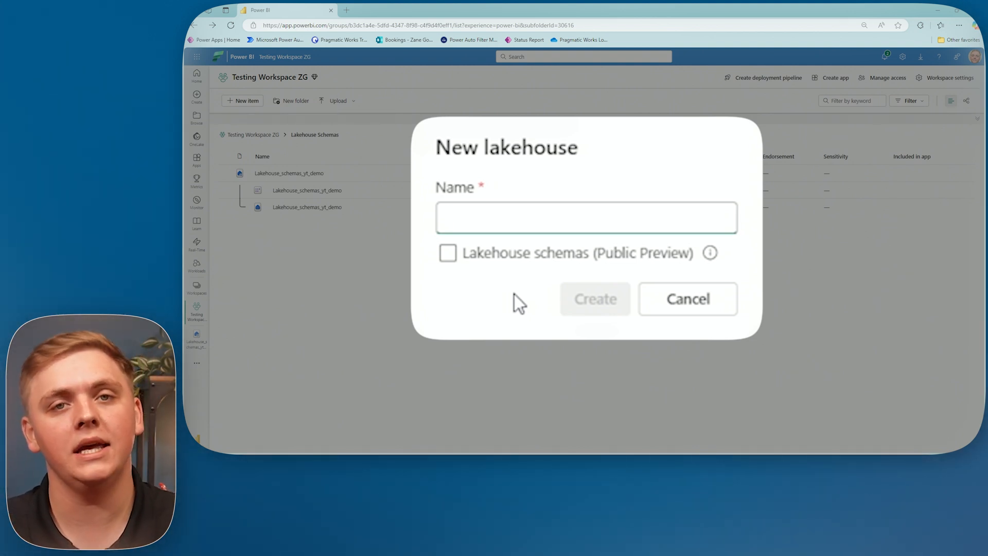
left_click(687, 298)
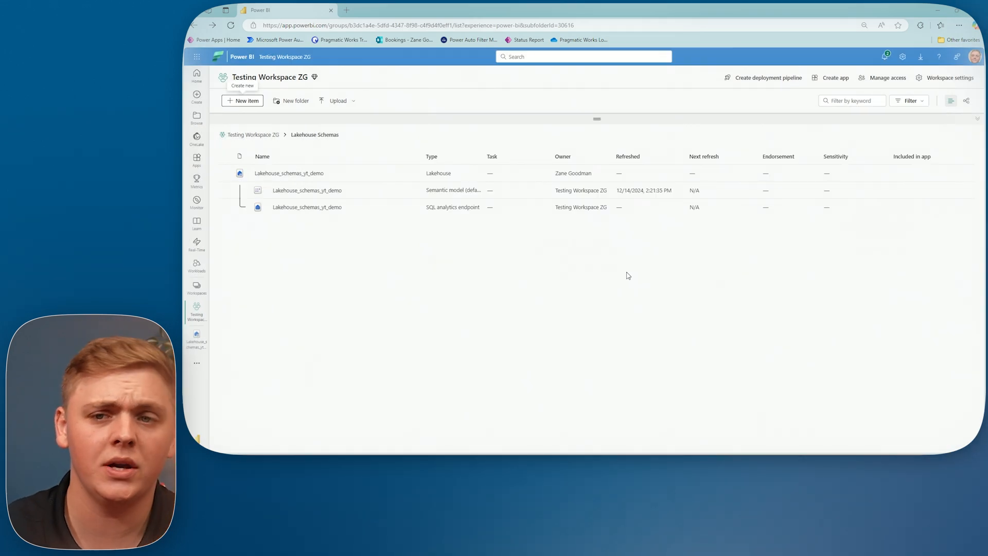
Open Lakehouse_schemas_yt_demo and expand Tables to show the dbo schema.
left_click(288, 172)
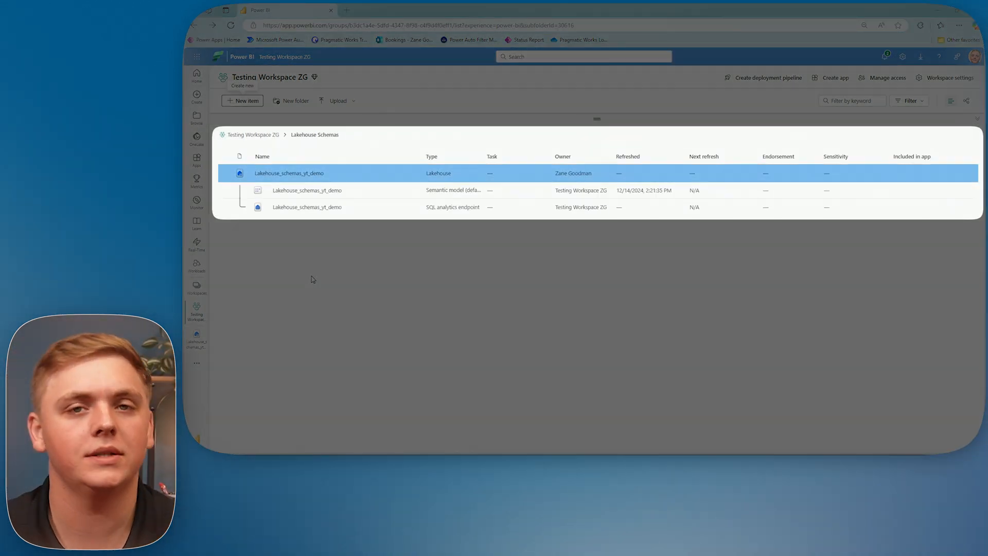
left_click(288, 173)
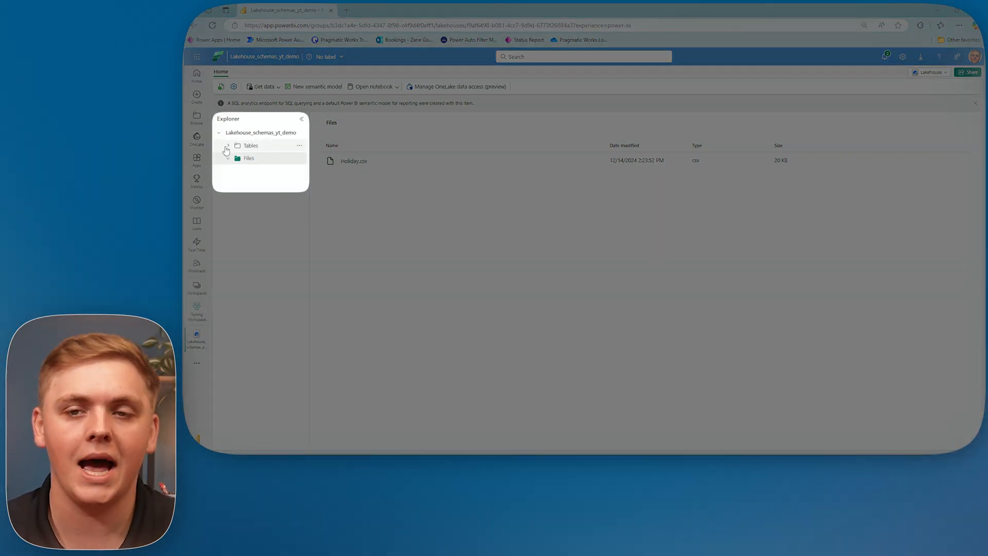
left_click(225, 148)
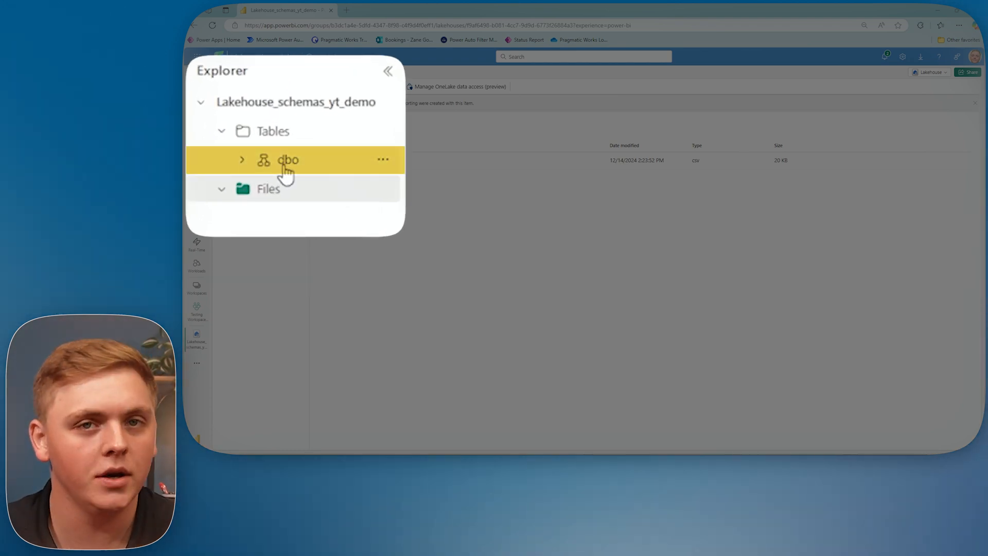
left_click(242, 159)
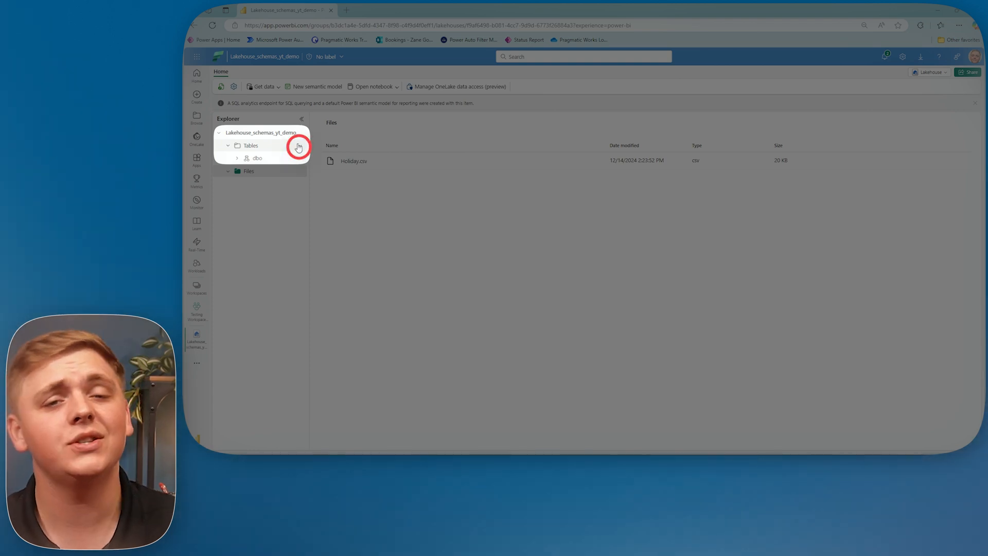
Create a new schema named bronze under Tables via the Tables actions menu.
left_click(296, 146)
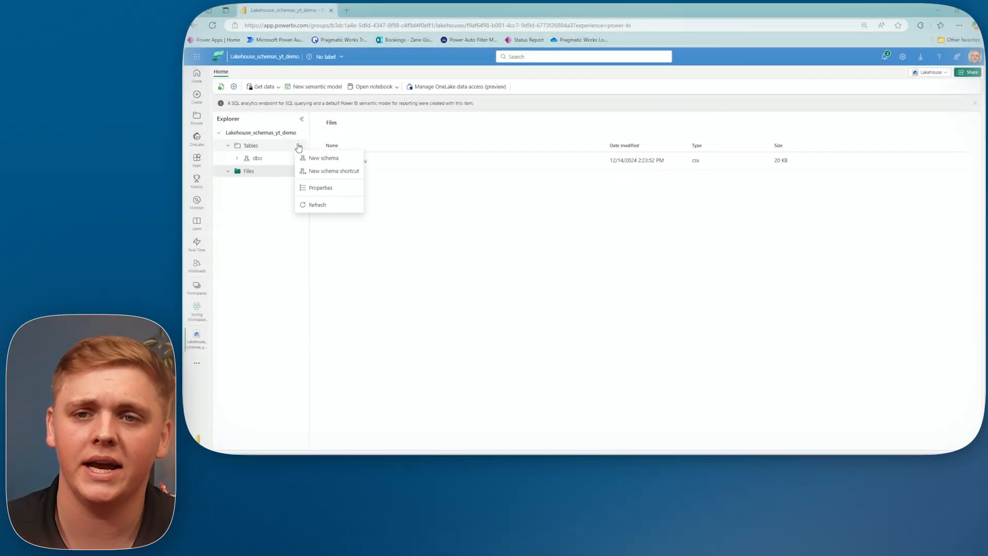
left_click(323, 158)
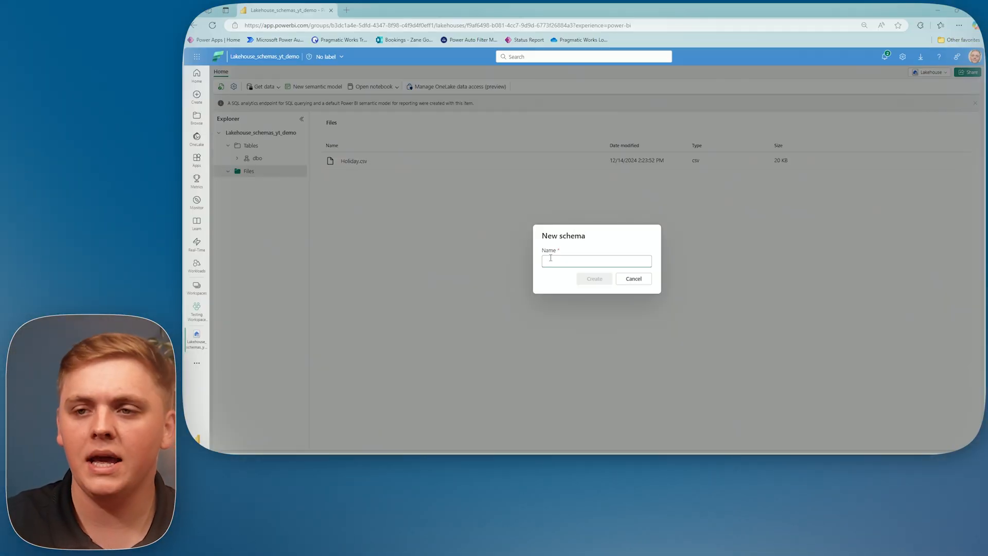
type("bro")
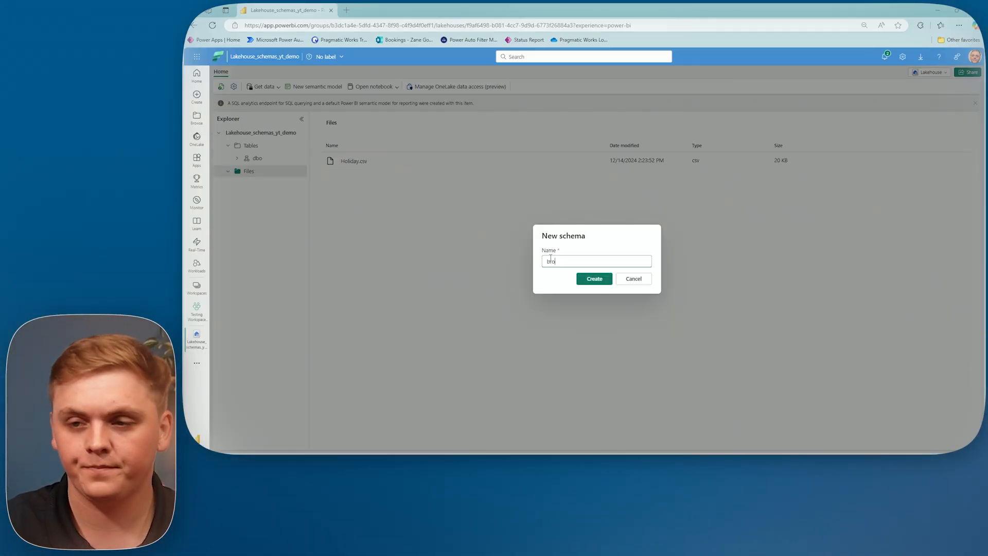
left_click(595, 278)
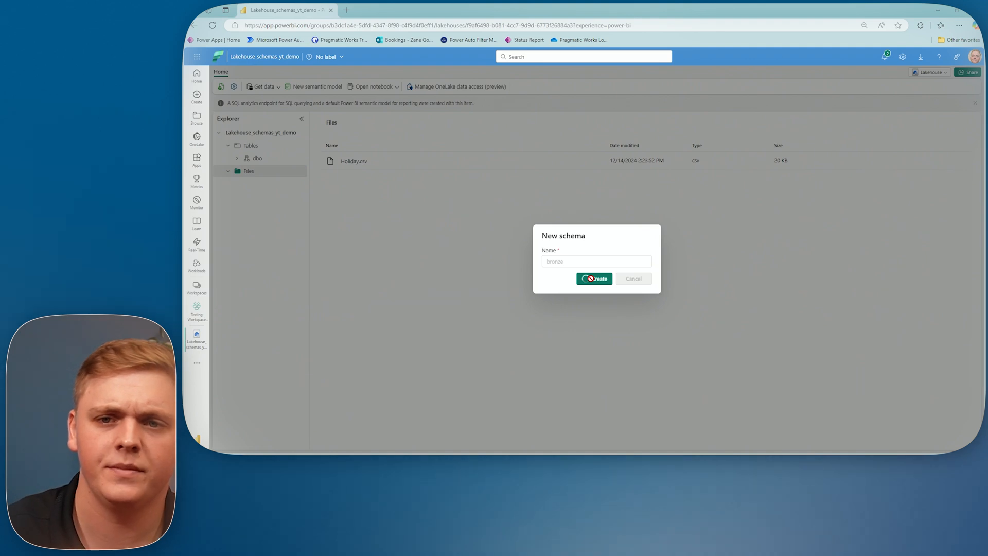
left_click(595, 279)
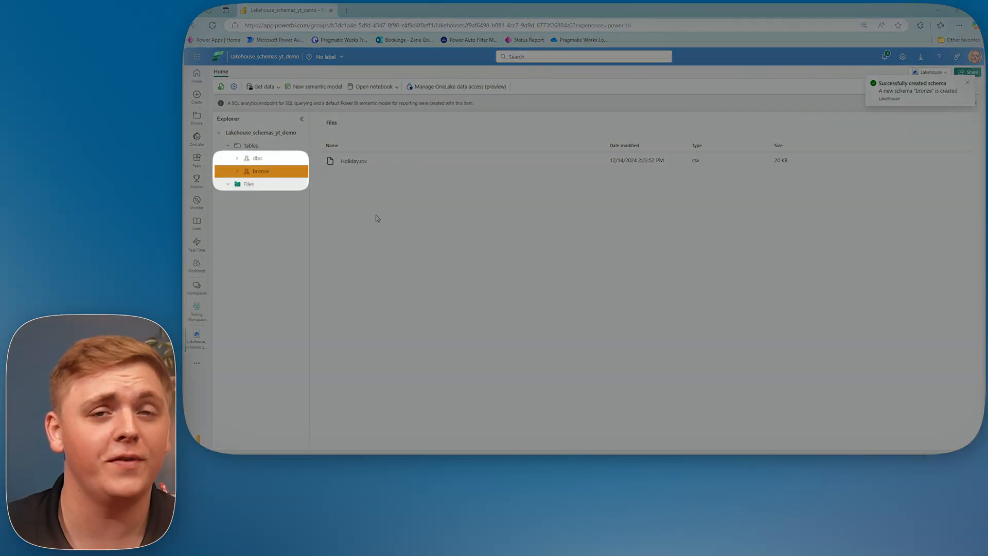
Create another schema named silver under Tables next to dbo and bronze.
left_click(286, 145)
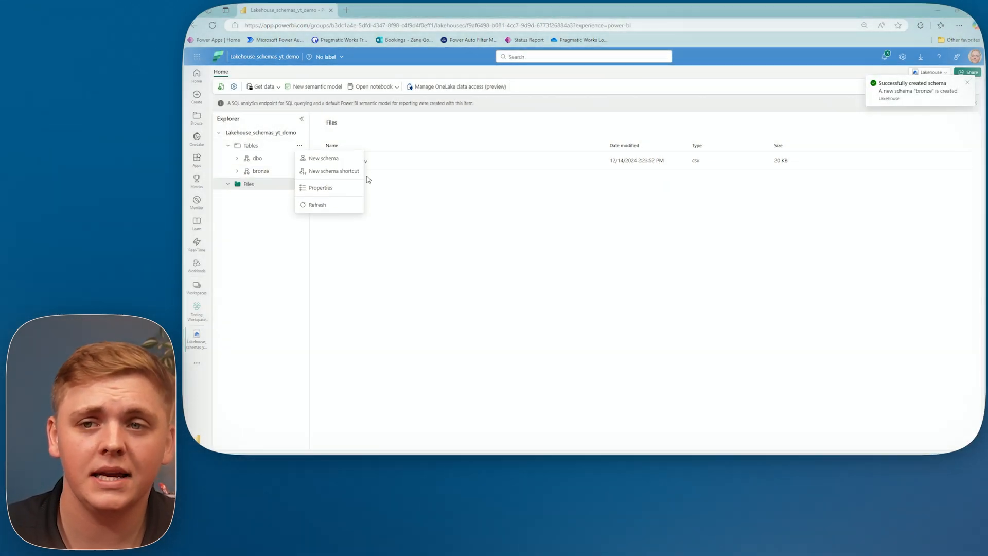
left_click(323, 158)
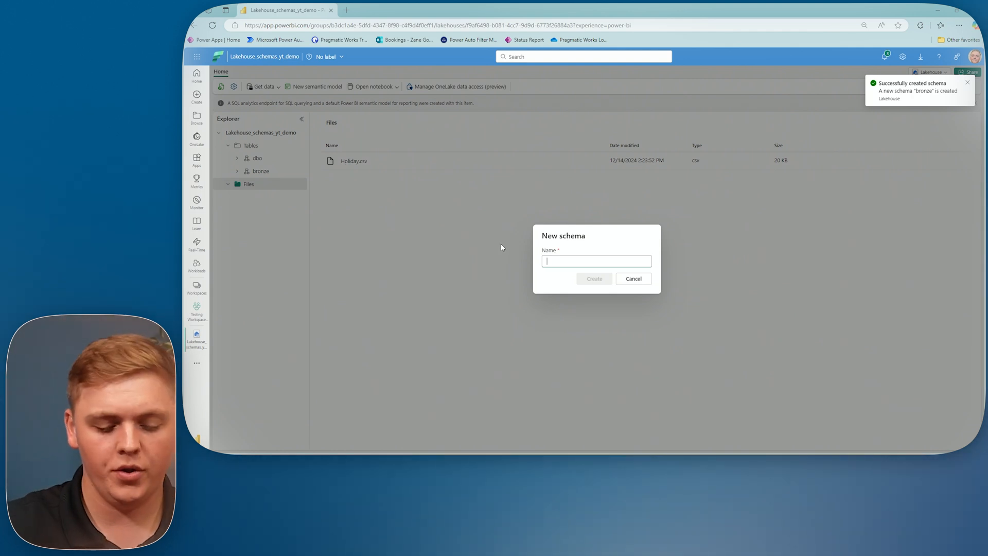
type("silver")
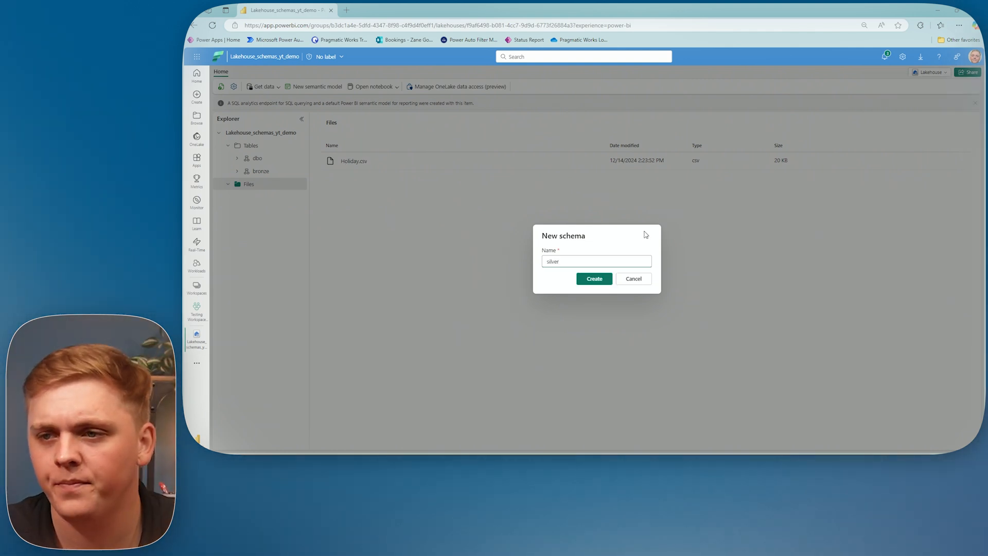
left_click(594, 278)
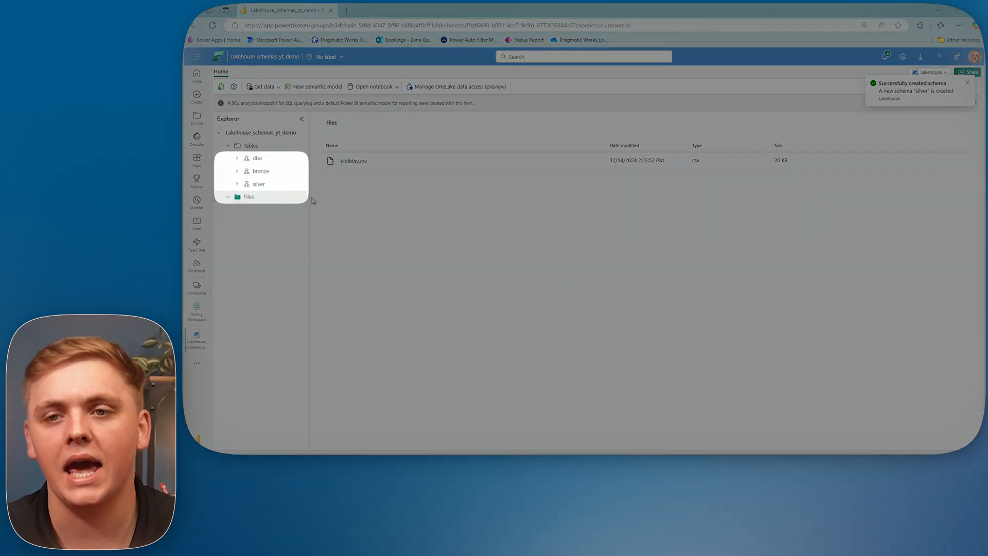
Load Holiday.csv into a new holiday table placed in the bronze schema.
left_click(261, 171)
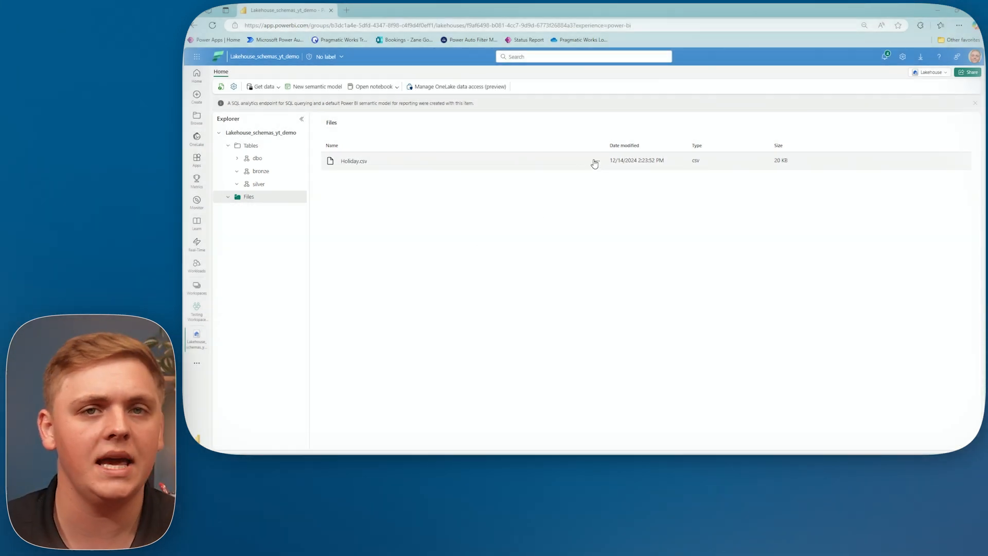
left_click(261, 170)
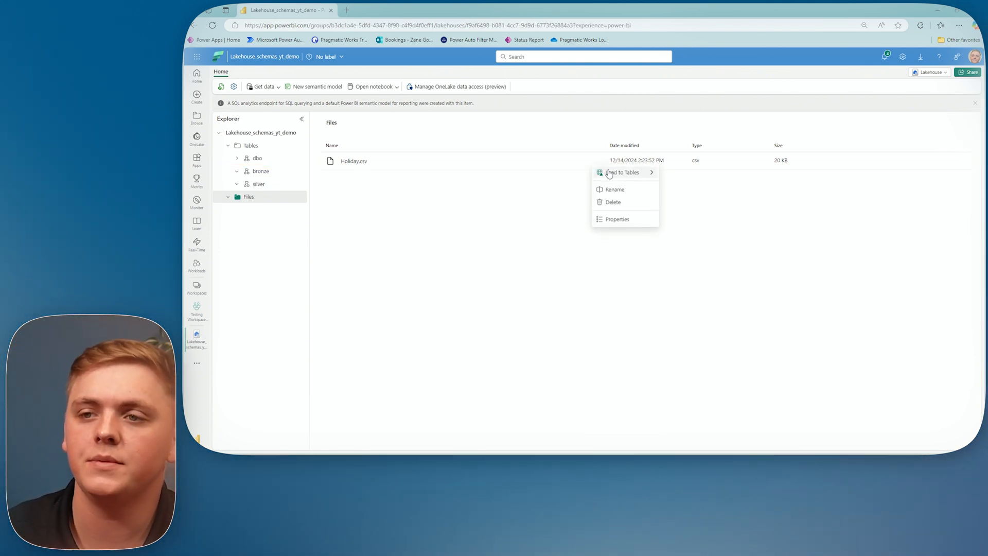
mouse_move(625, 172)
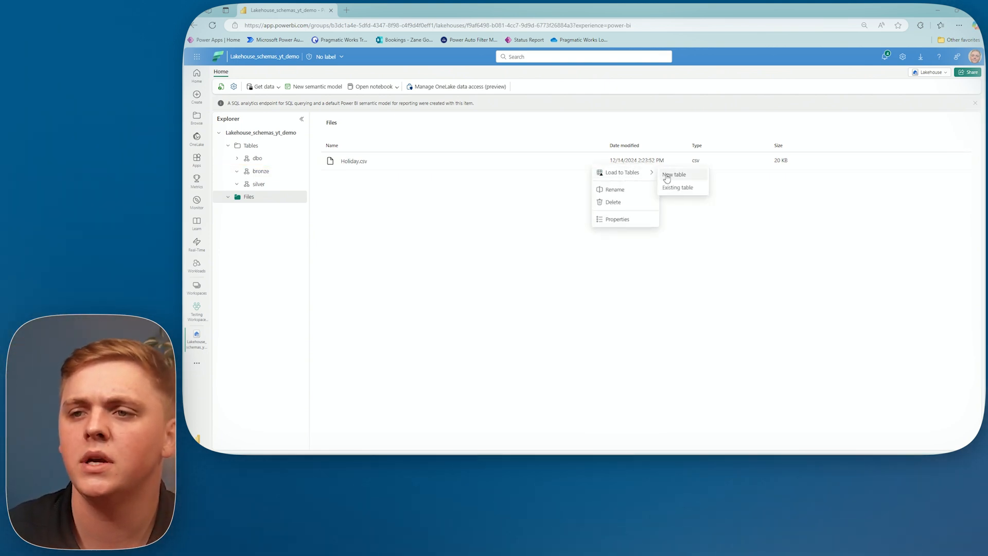
left_click(674, 174)
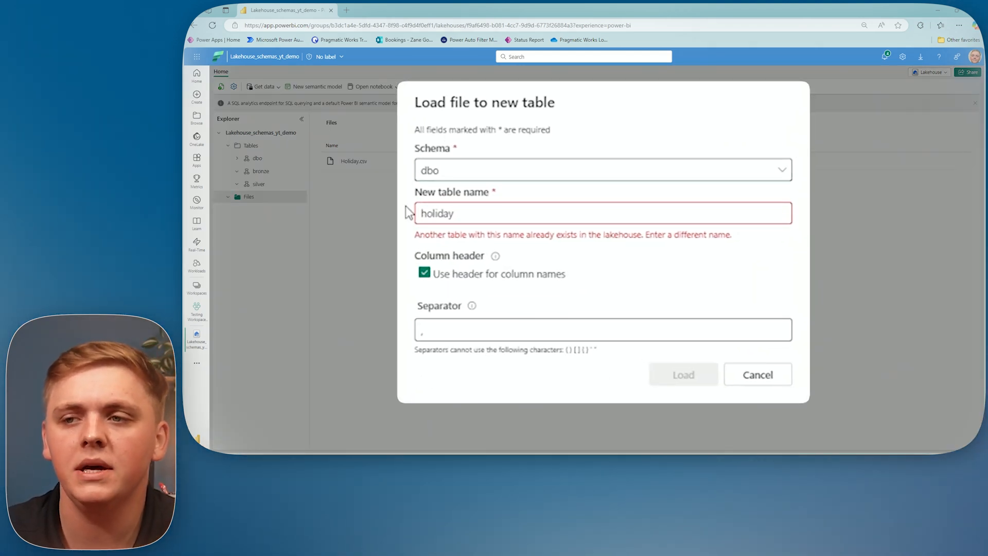
left_click(782, 168)
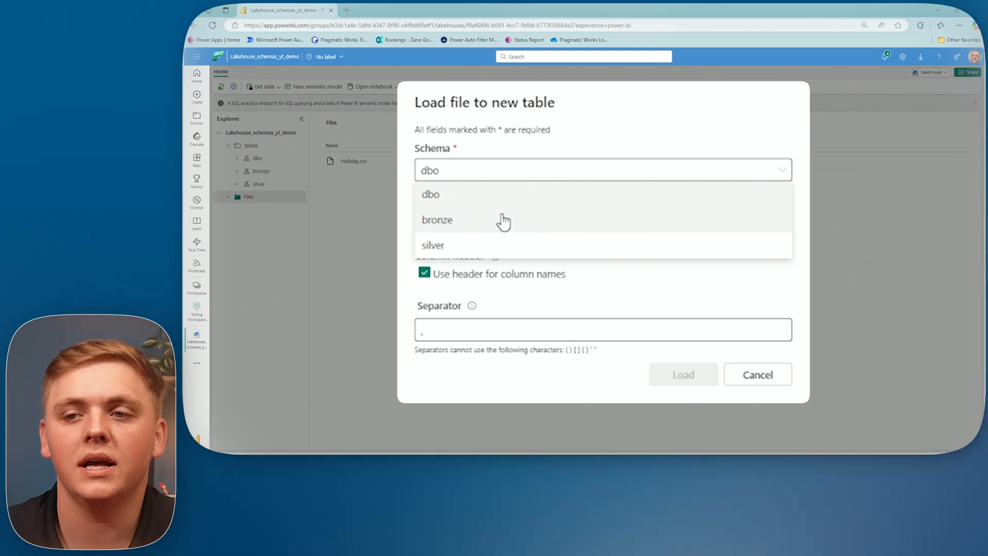
left_click(436, 219)
type("holiday")
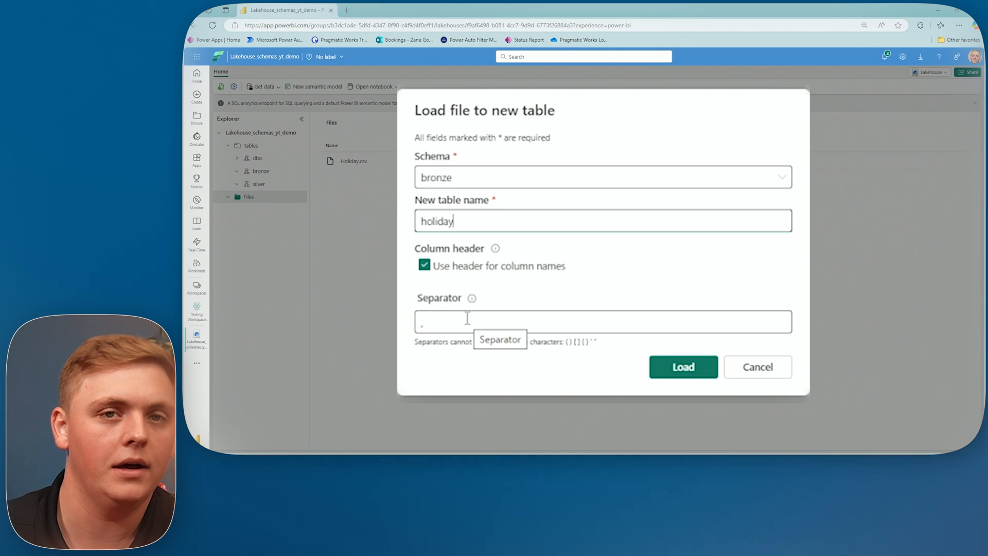
left_click(683, 366)
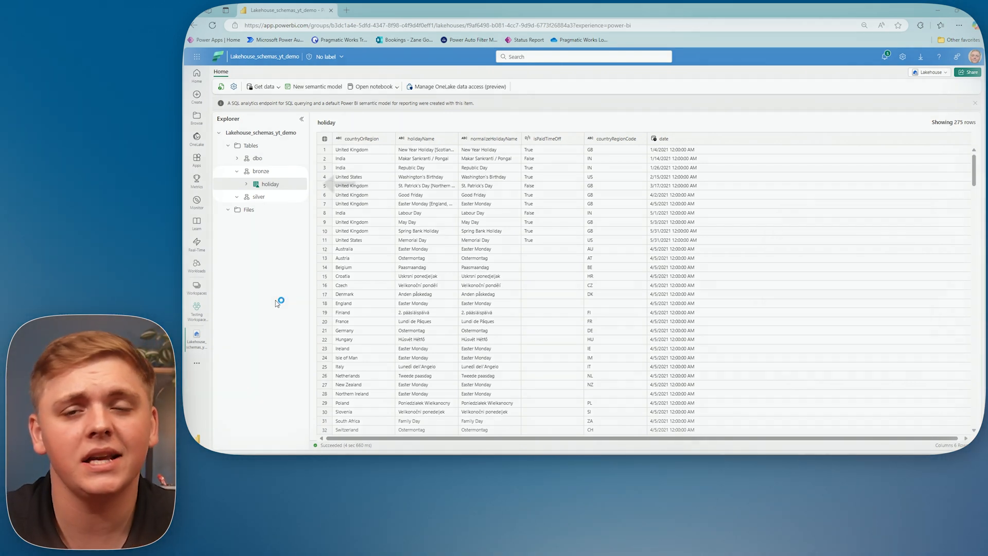
Return to the Testing Workspace ZG item list from the left navigation.
left_click(271, 183)
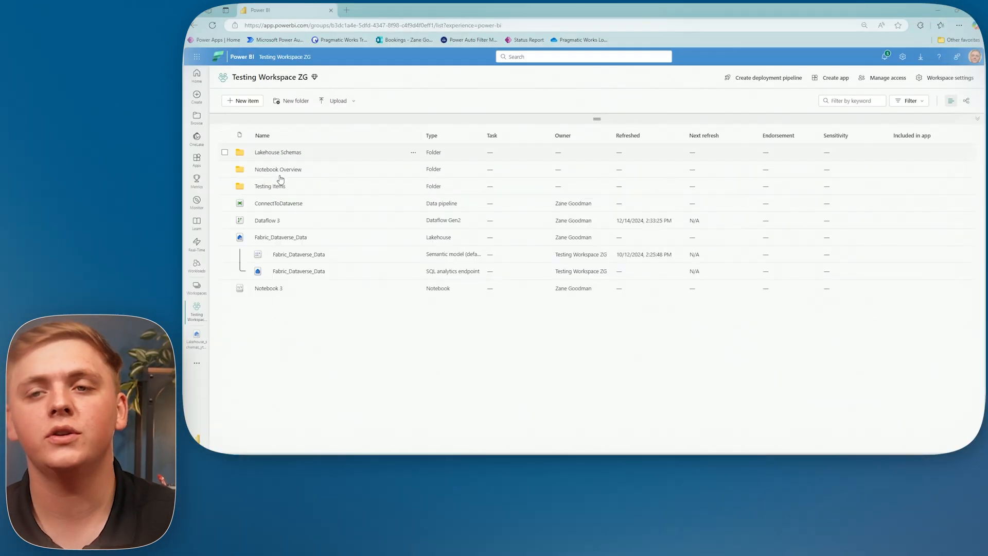
mouse_move(345, 328)
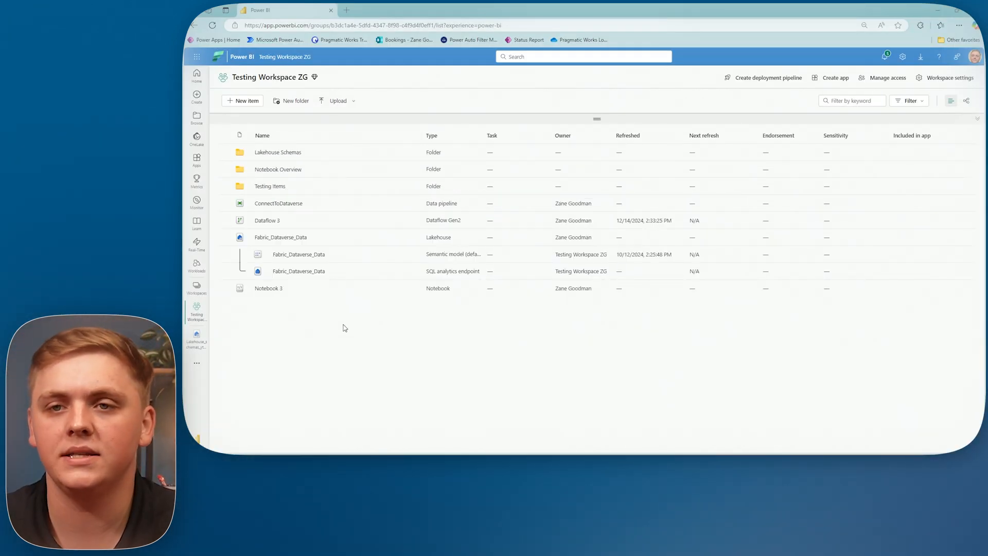
Create a new Dataflow Gen2 item, opening an empty Power Query editor.
left_click(243, 101)
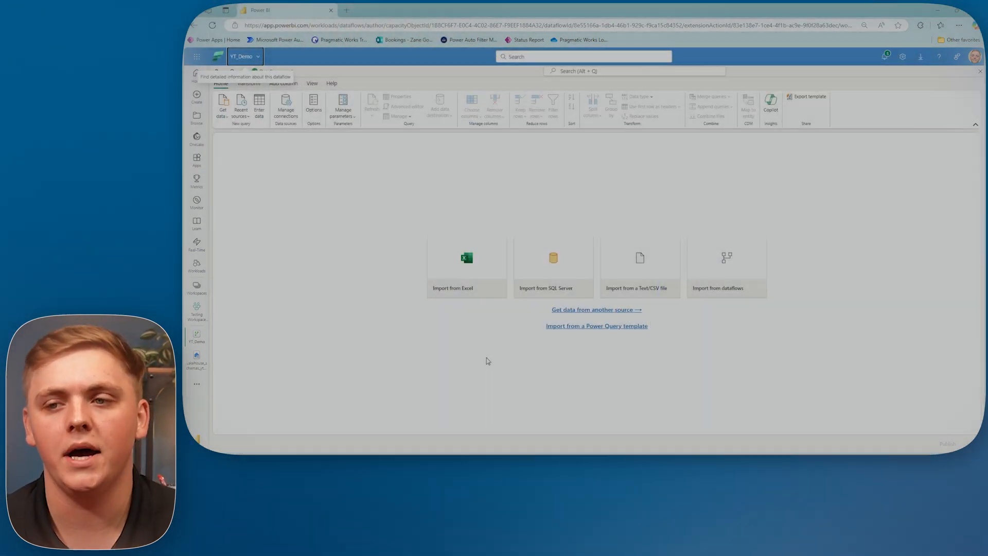
Choose bronze.holiday from Lakehouse_schemas_yt_demo via the OneLake data hub as the source.
left_click(597, 309)
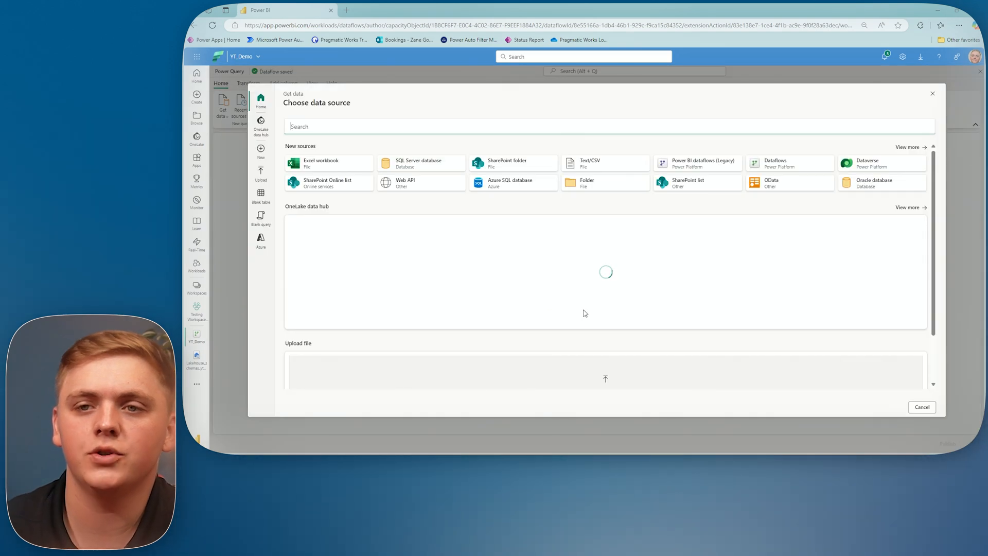
left_click(261, 128)
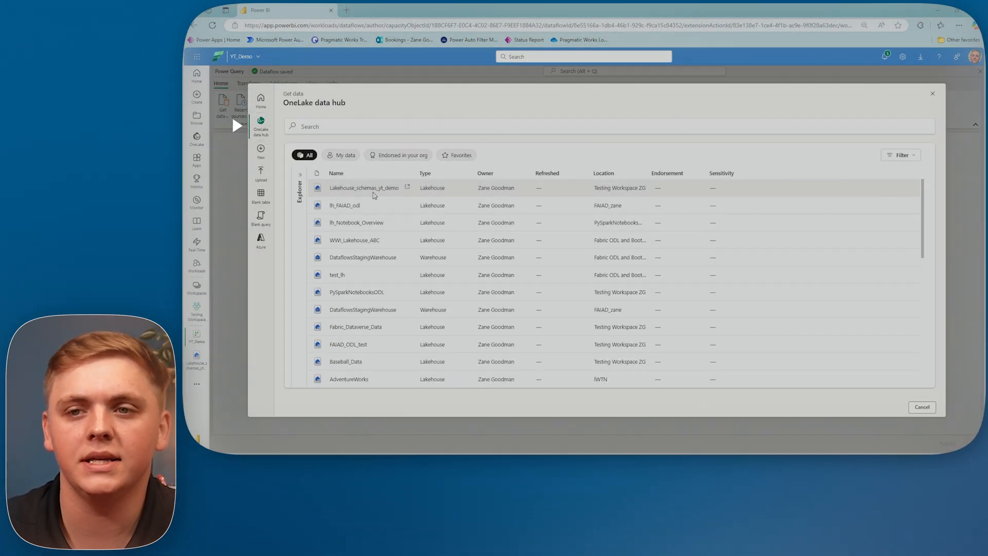
left_click(365, 188)
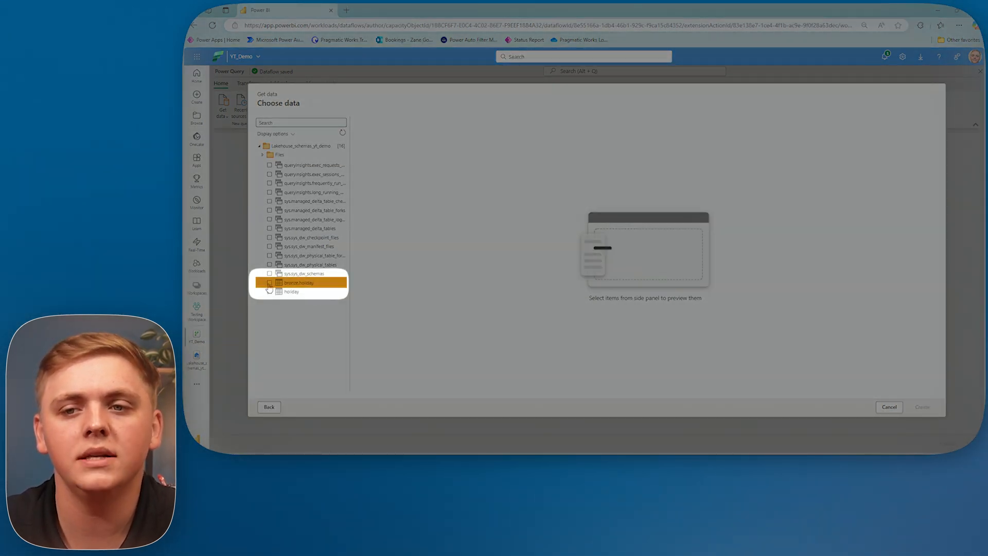
left_click(269, 282)
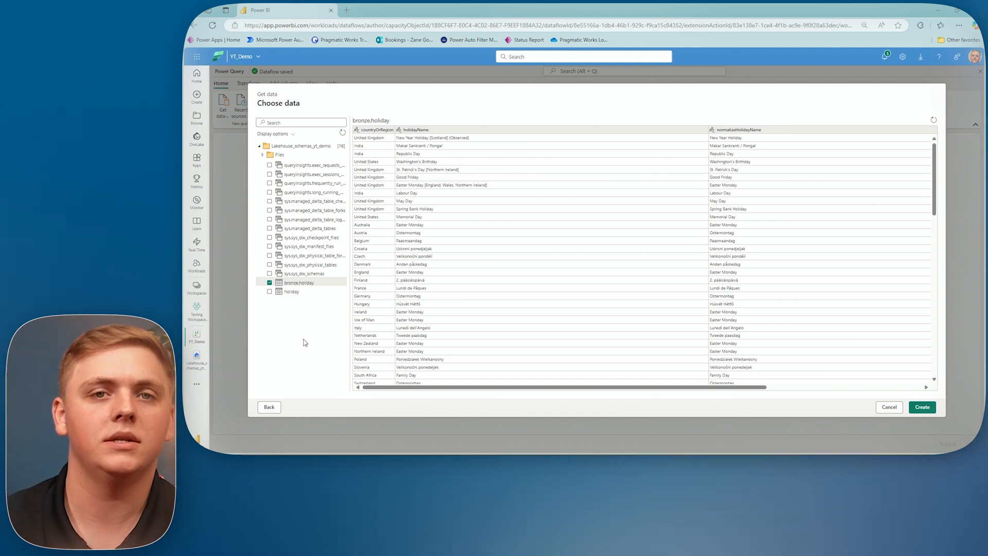
Create the query from bronze.holiday so its rows load in the editor.
left_click(922, 408)
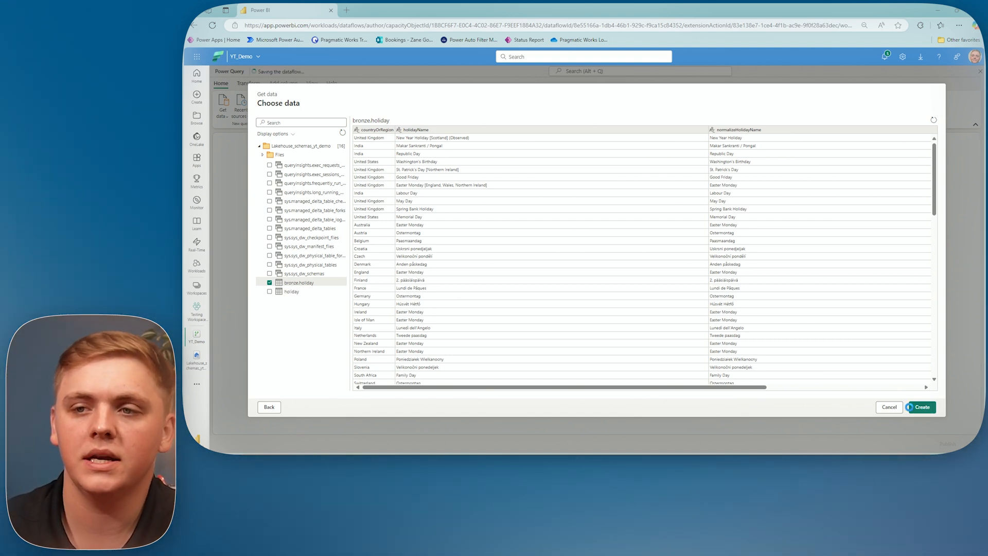
left_click(923, 408)
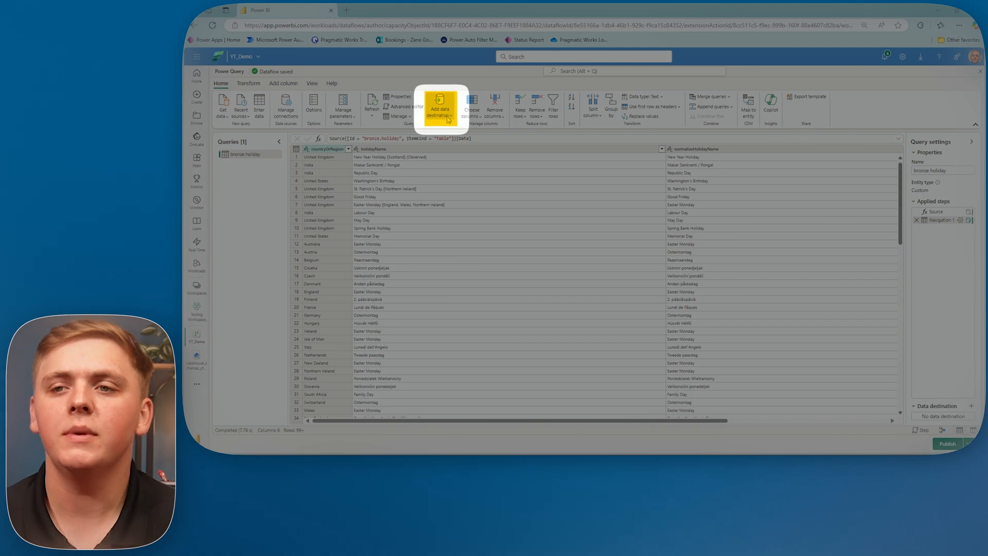
Set a Lakehouse destination: new table holiday in Lakehouse_schemas_yt_demo under Testing Workspace ZG.
left_click(439, 105)
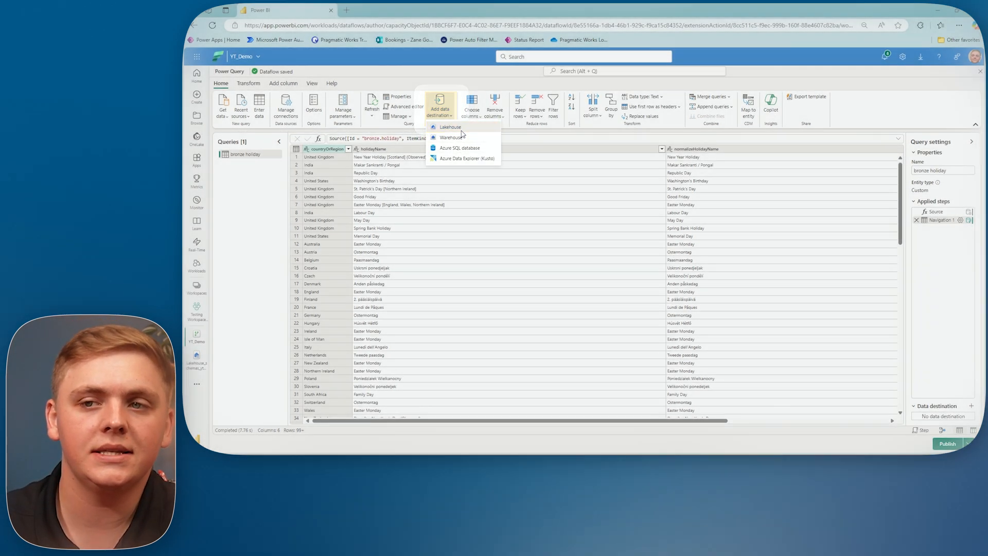
left_click(449, 126)
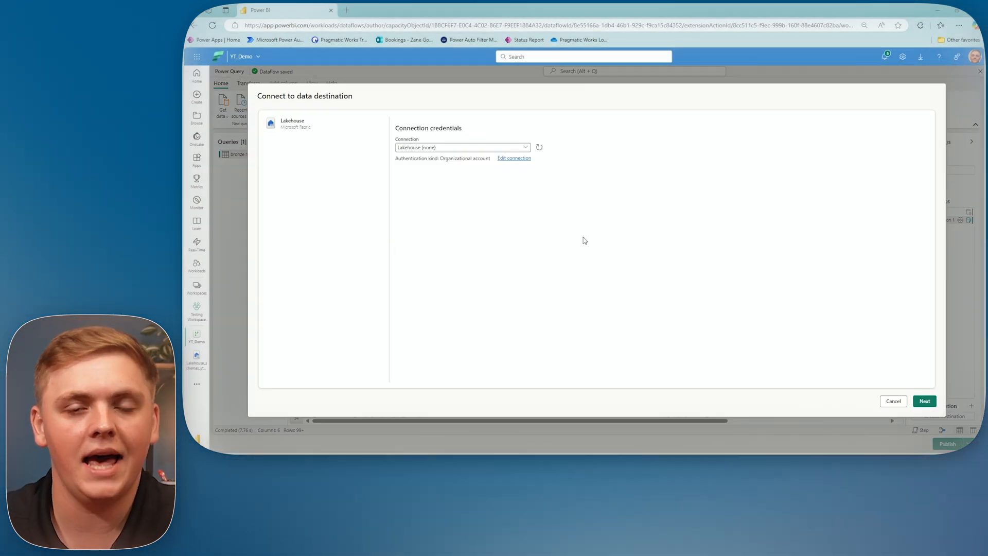
left_click(924, 401)
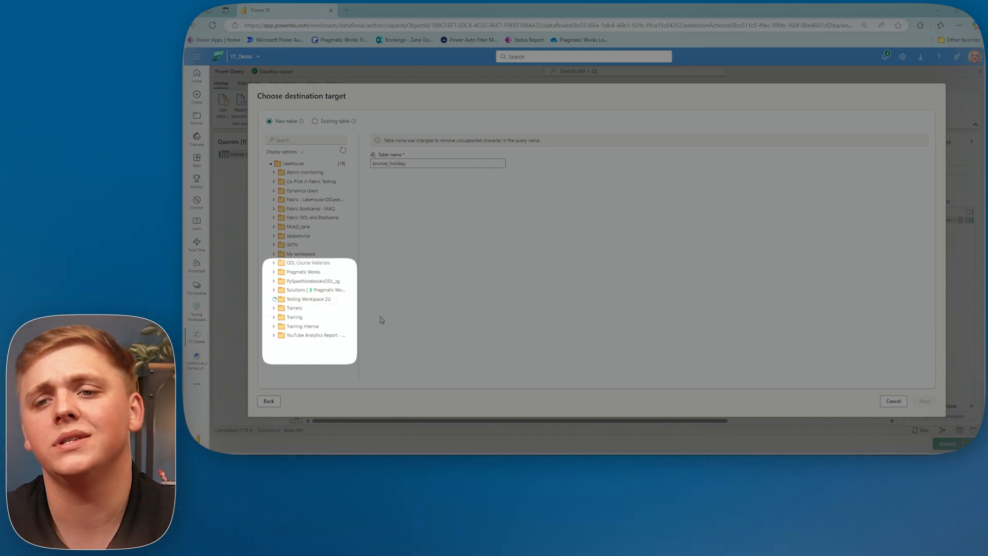
left_click(274, 298)
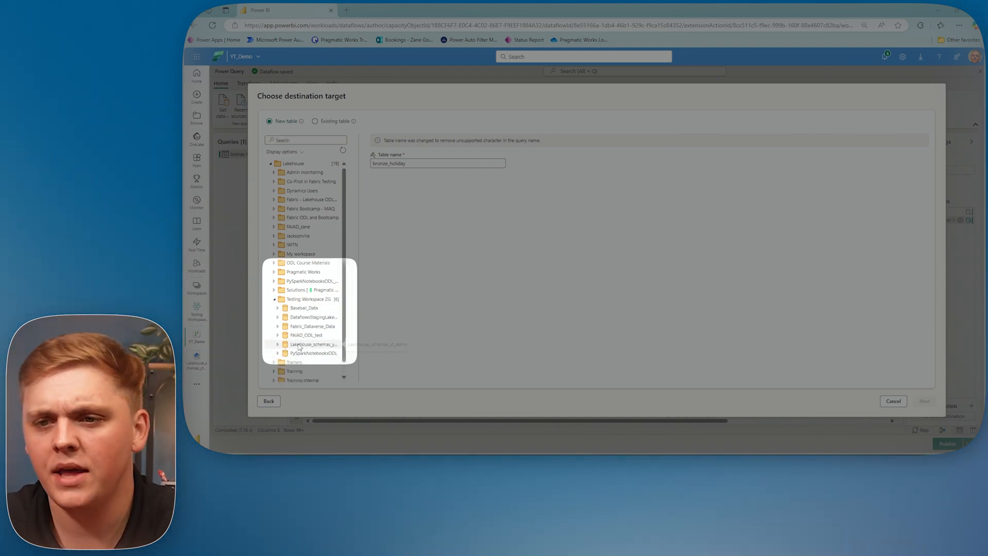
left_click(311, 343)
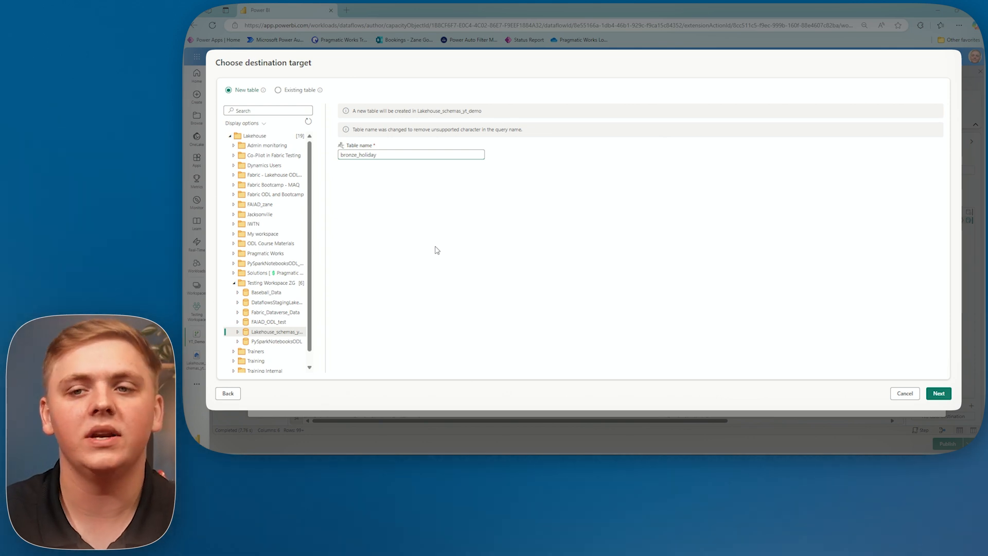
type("holiday")
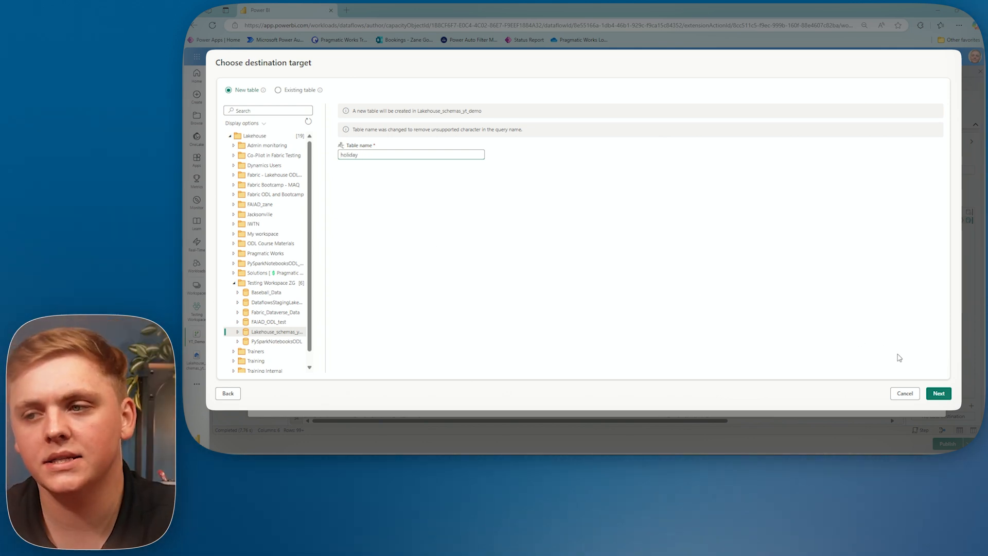
left_click(938, 393)
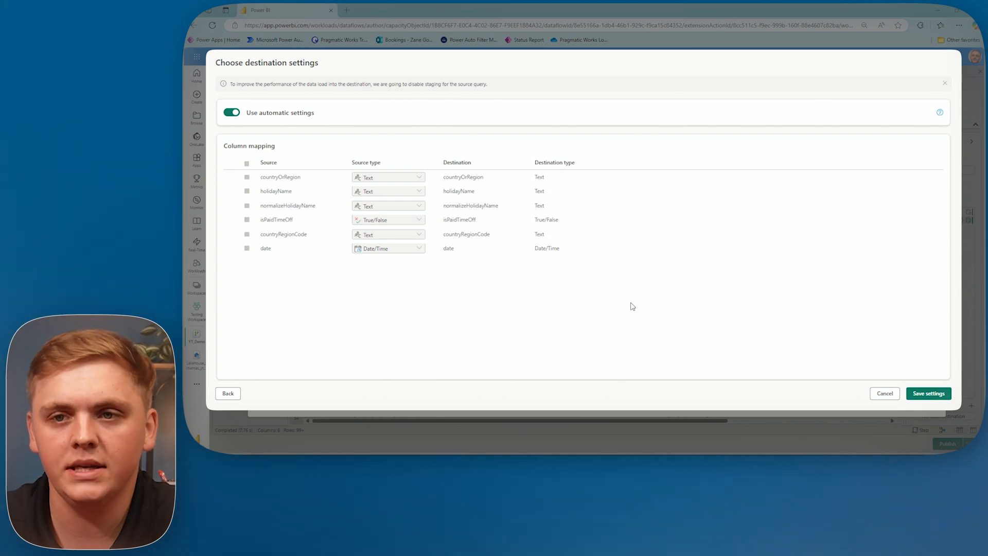
mouse_move(290, 119)
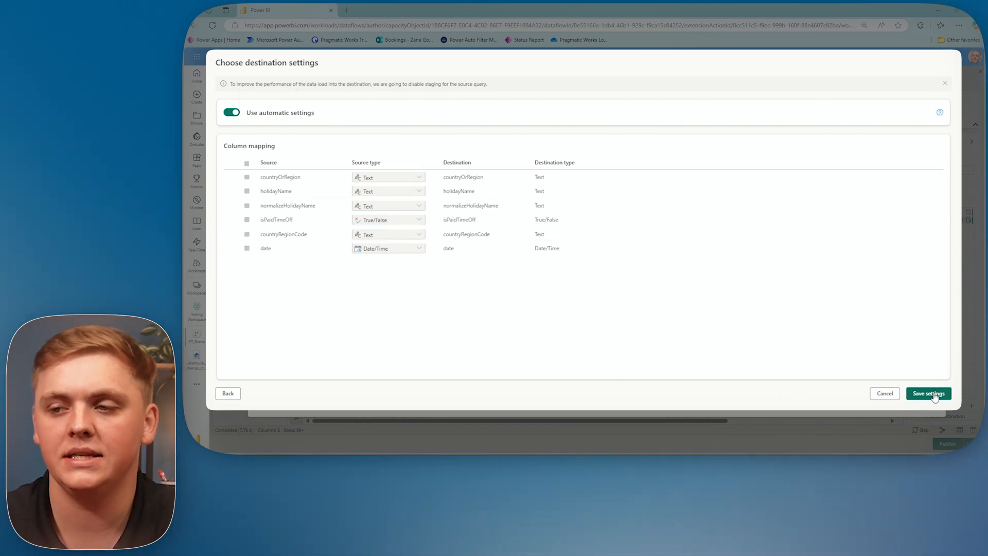
Save the destination settings with automatic column mapping kept on.
left_click(929, 393)
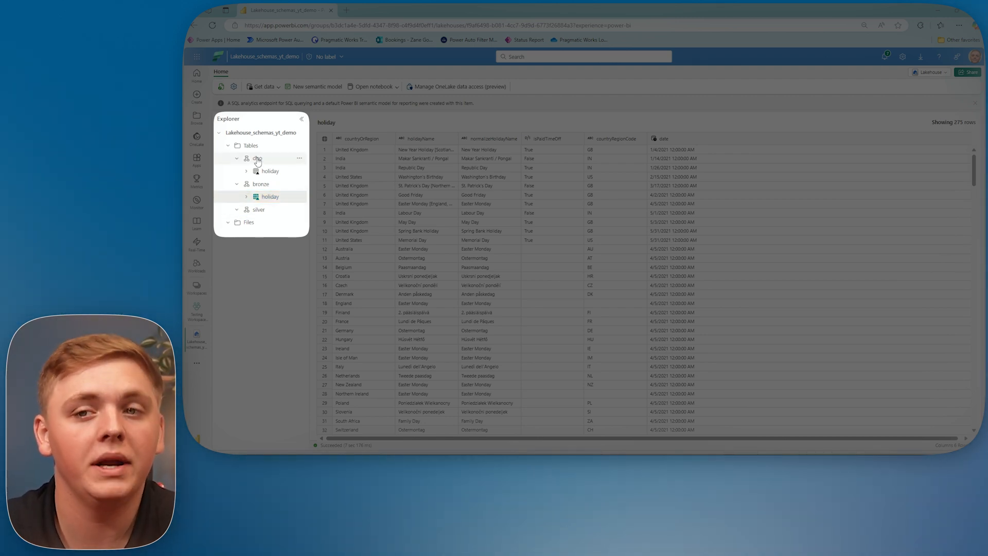
left_click(270, 171)
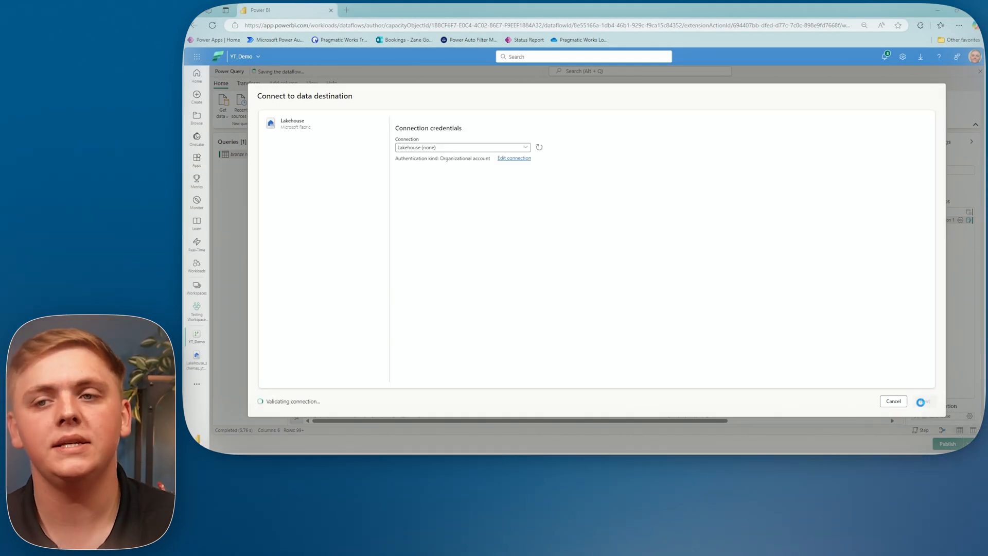
Target the existing silver.holiday table in Lakehouse_schemas_yt_demo as the dataflow destination.
left_click(923, 401)
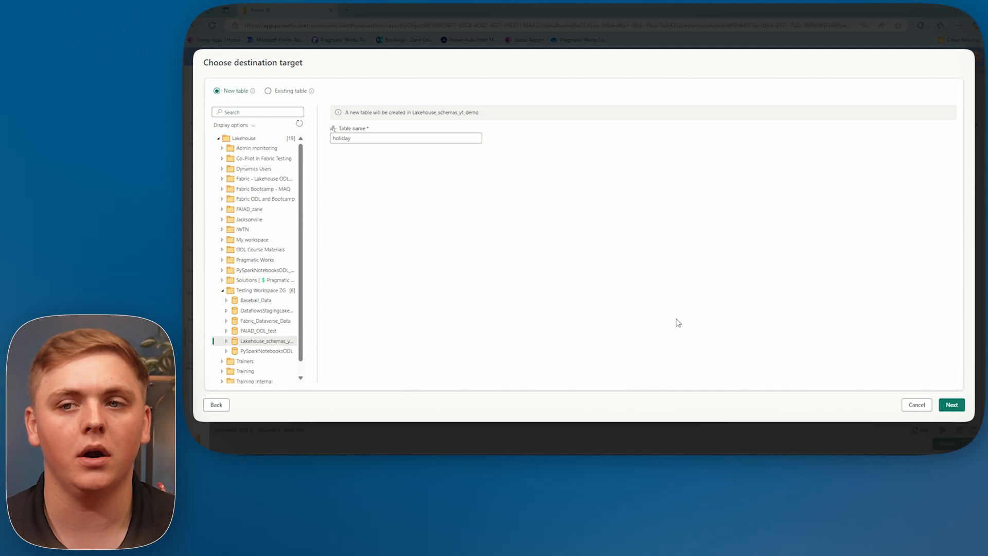
left_click(267, 90)
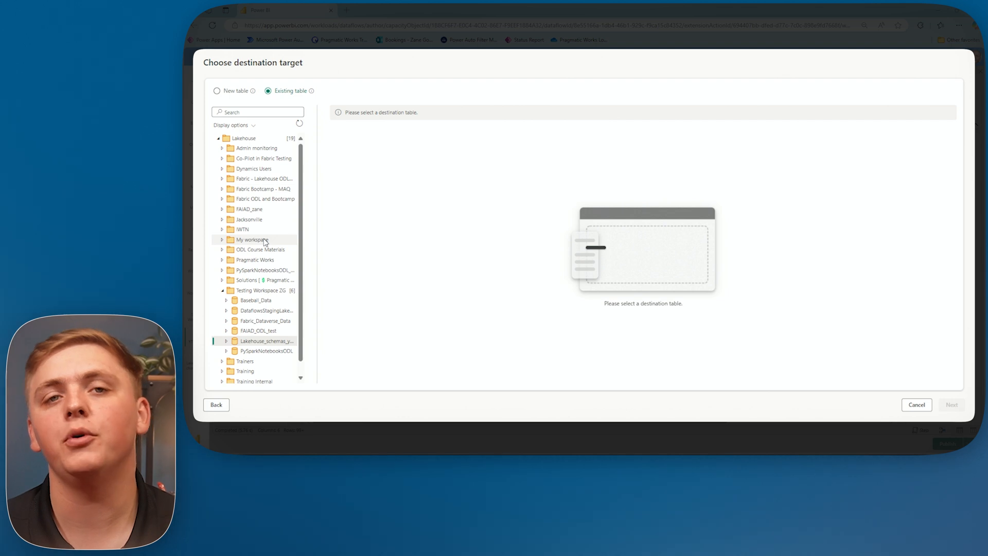
scroll("down", 3)
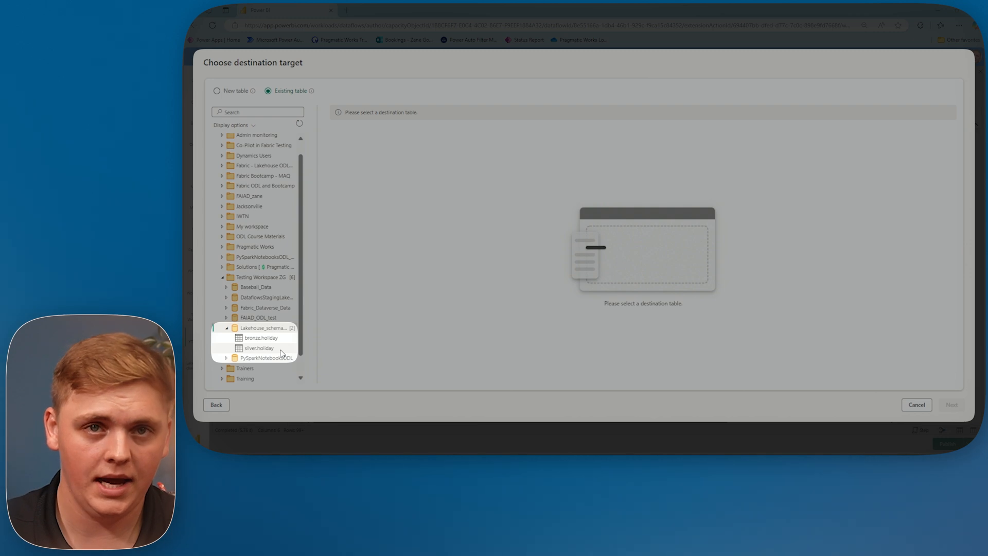
left_click(258, 348)
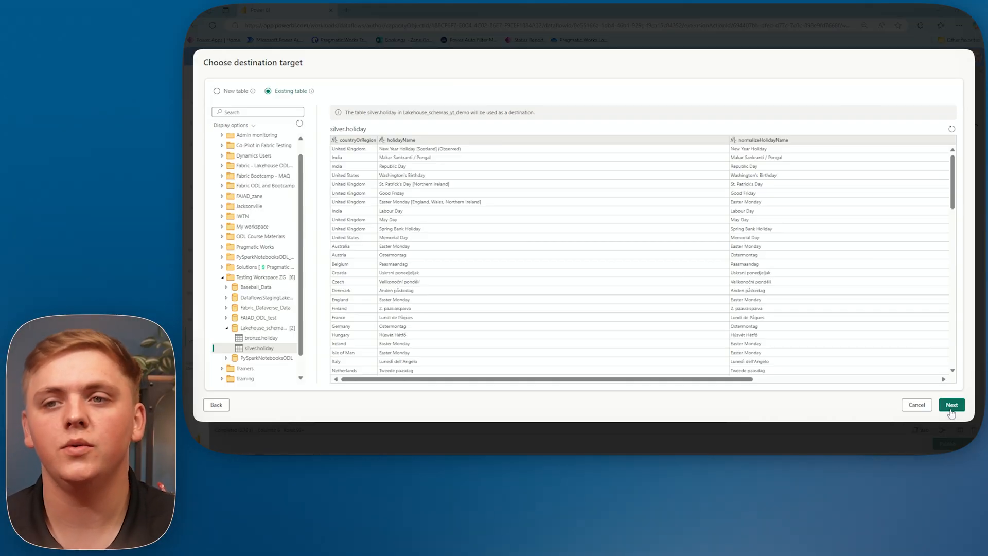
Save the destination with the Replace update method and automatic column mapping for silver.holiday.
left_click(951, 405)
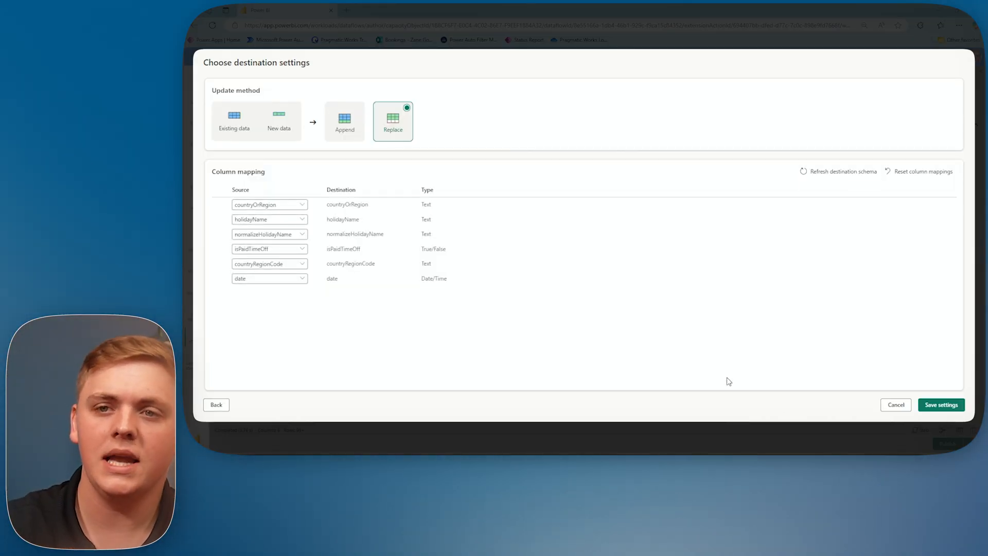
mouse_move(377, 140)
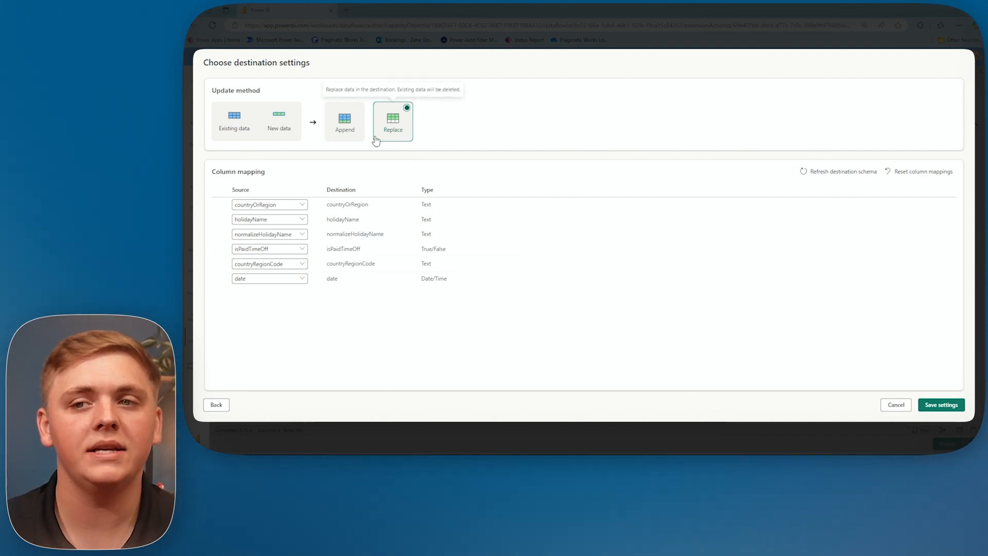
mouse_move(471, 354)
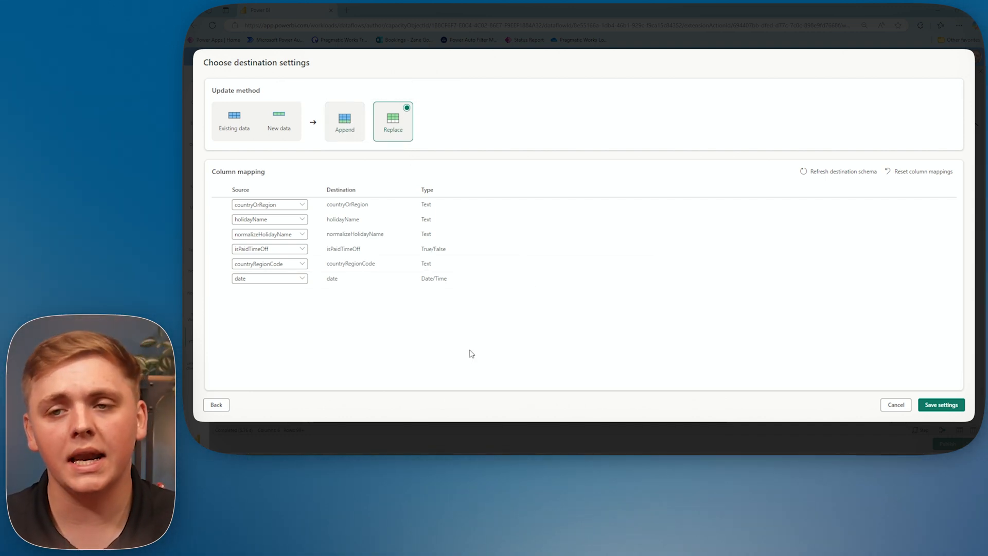
left_click(216, 404)
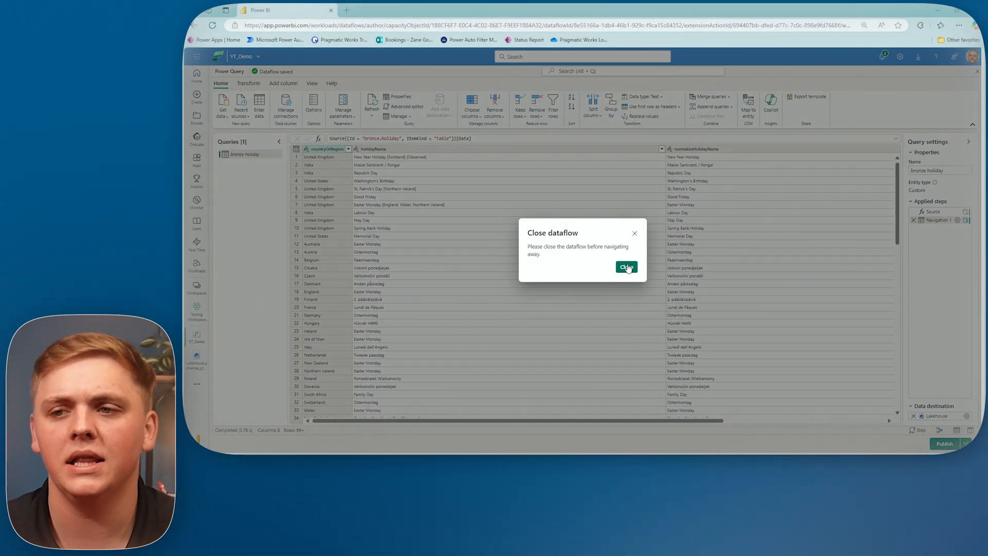
Close the dataflow editor and return to Lakehouse_schemas_yt_demo showing bronze and silver holiday tables.
left_click(625, 266)
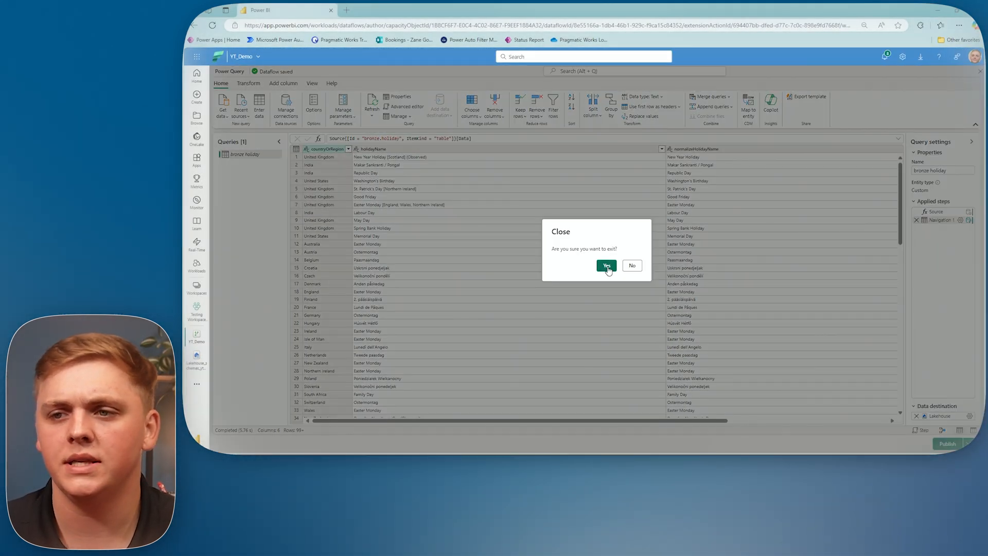
left_click(606, 266)
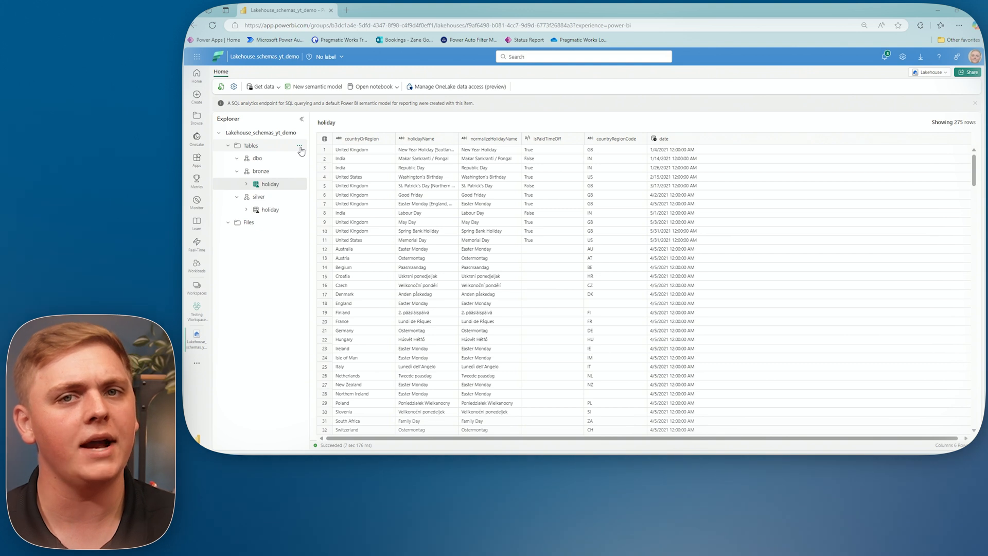
Start a new schema shortcut from Microsoft OneLake with WWI_Lakehouse_ABC as the source lakehouse.
left_click(300, 149)
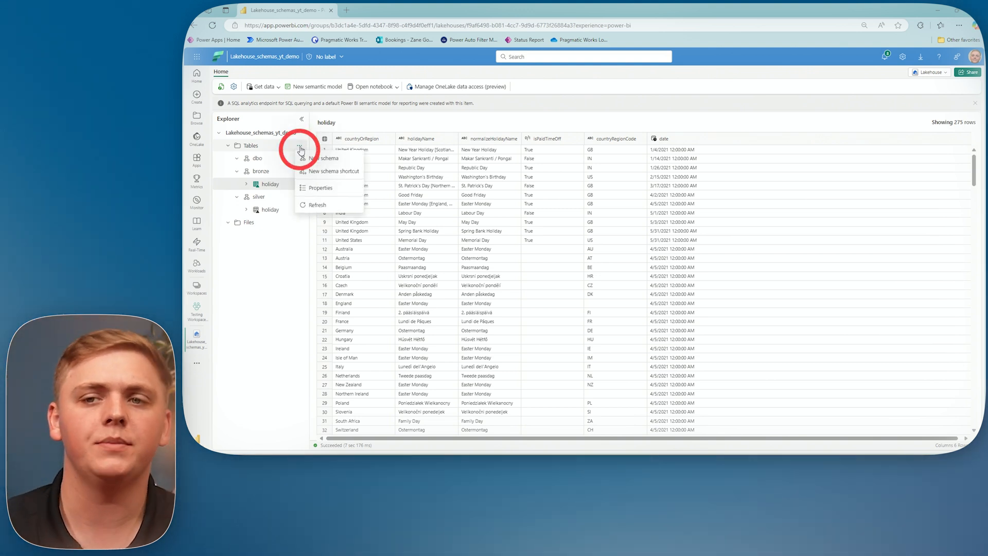
mouse_move(333, 171)
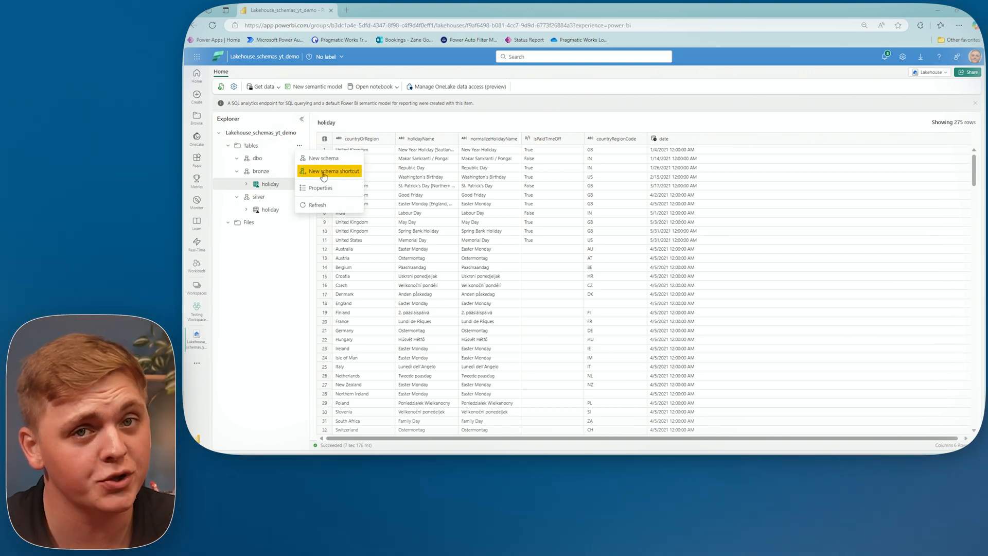
left_click(330, 170)
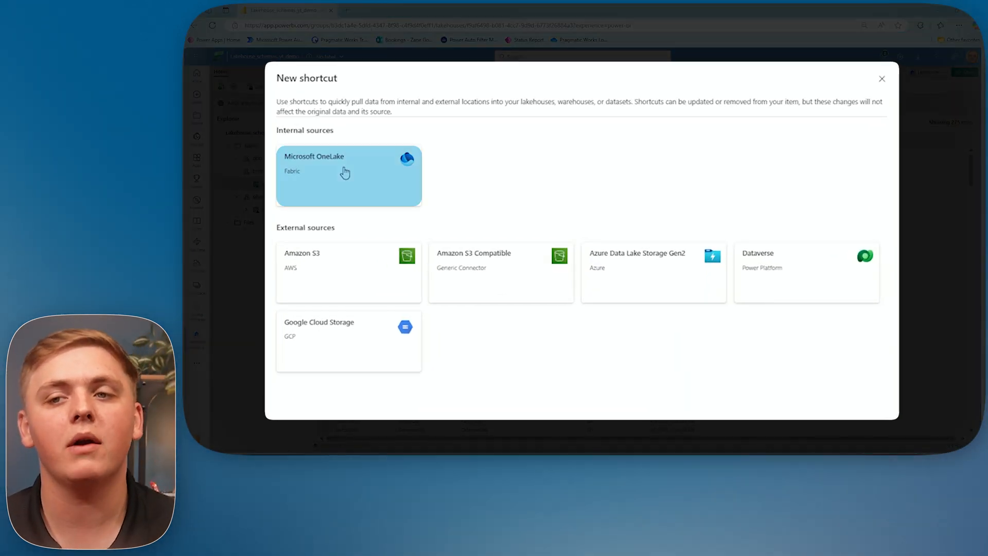
left_click(345, 173)
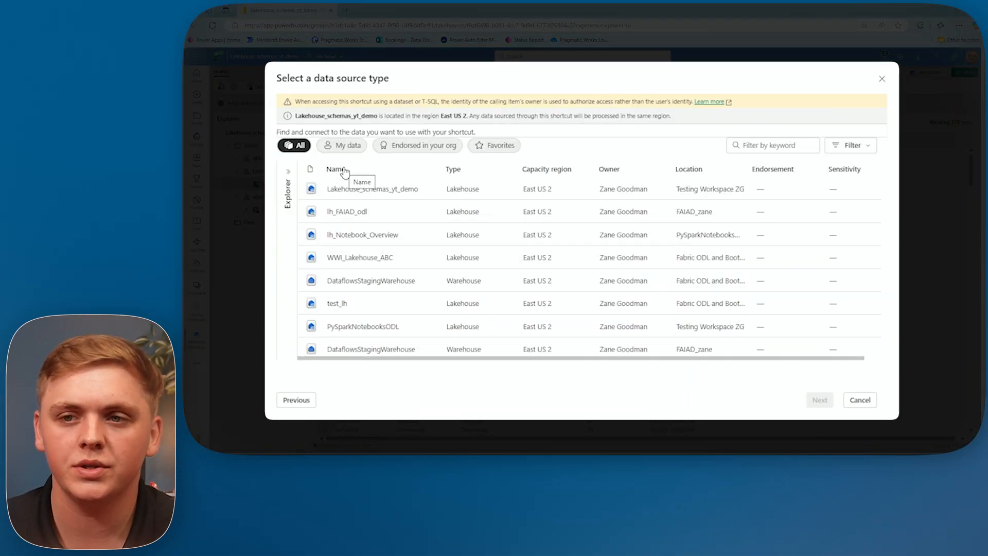
left_click(361, 258)
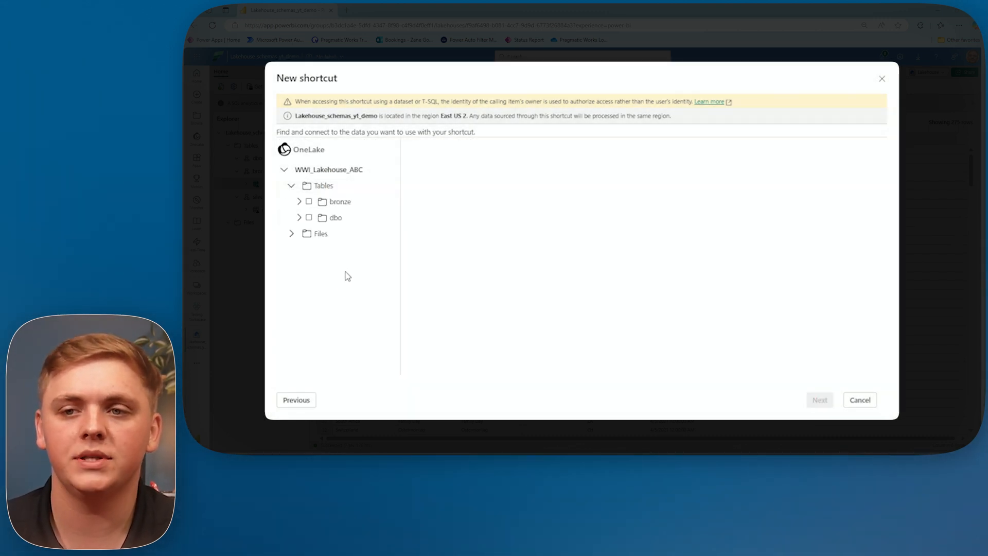
left_click(300, 202)
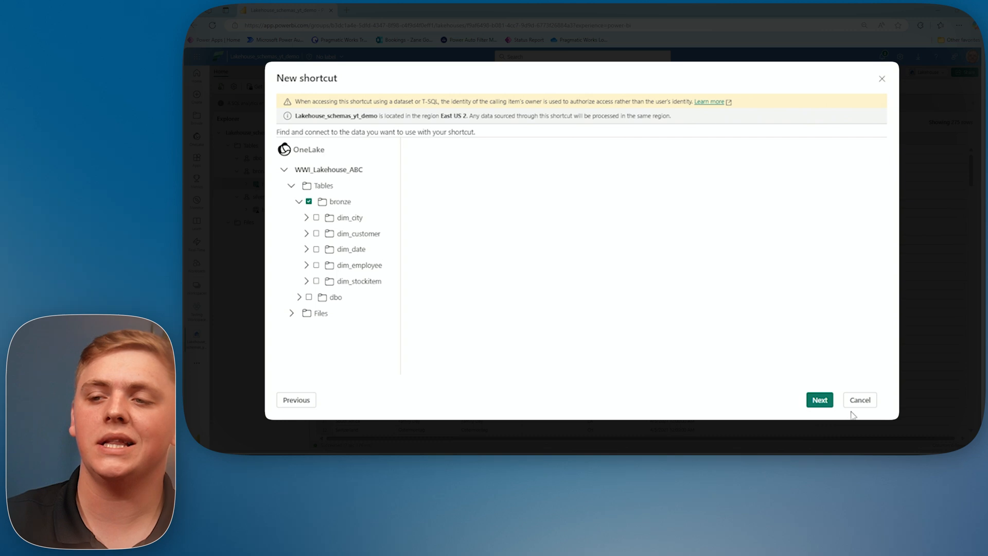
mouse_move(862, 402)
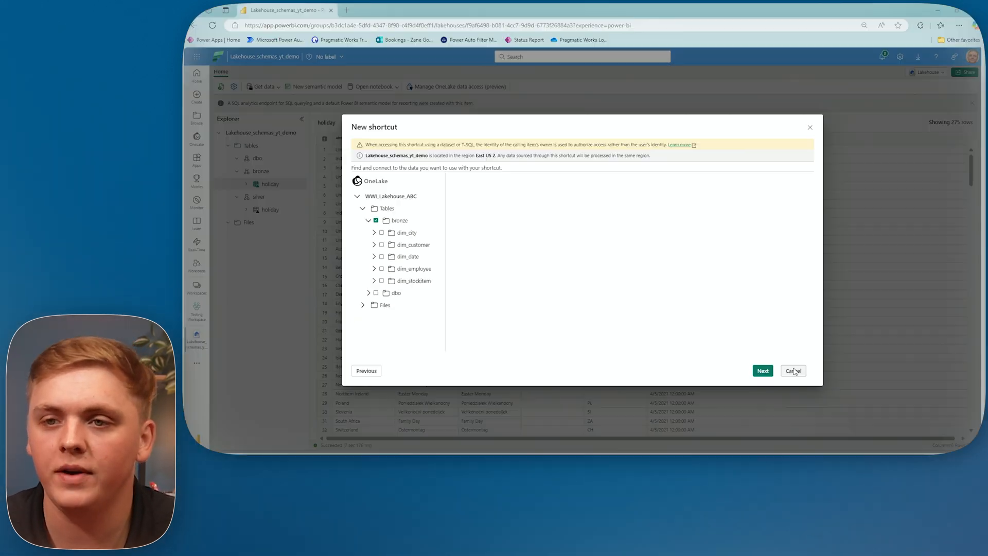
left_click(793, 371)
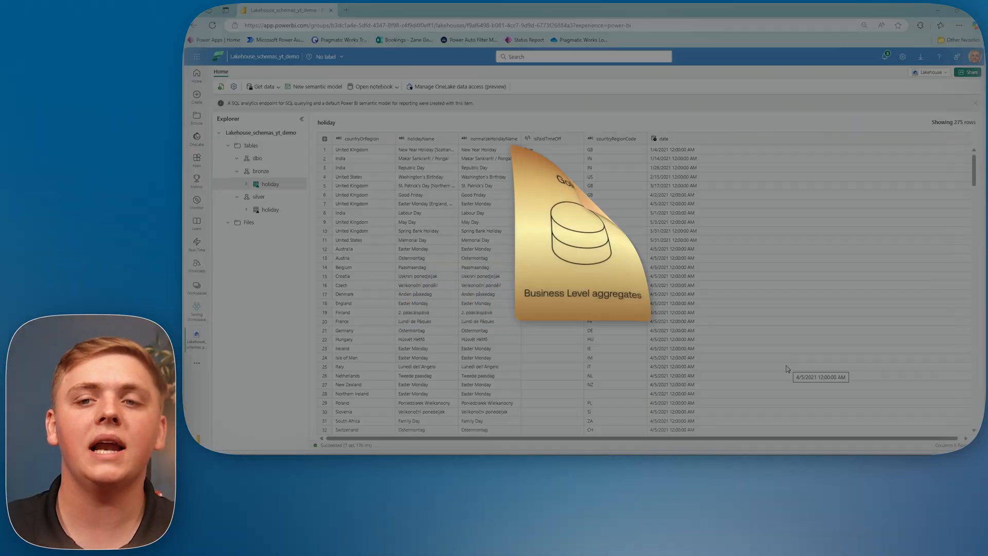